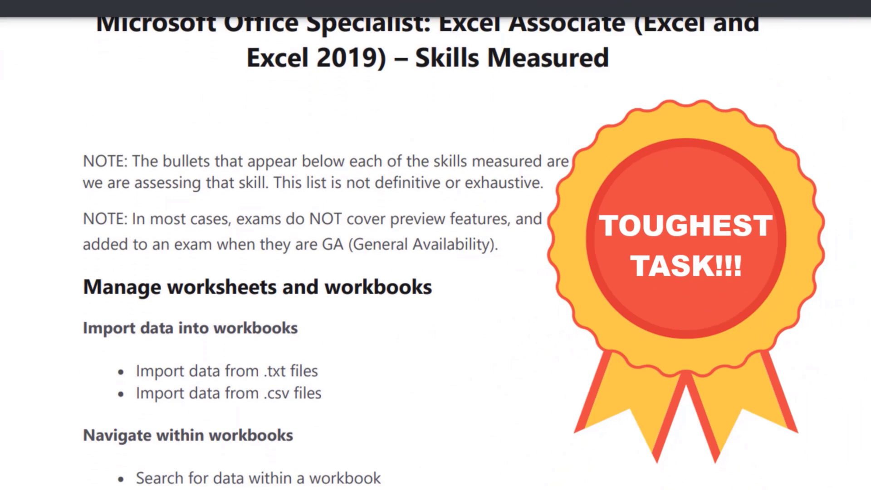
Scroll down the student scores table on the Scores sheet.
scroll("down", 3)
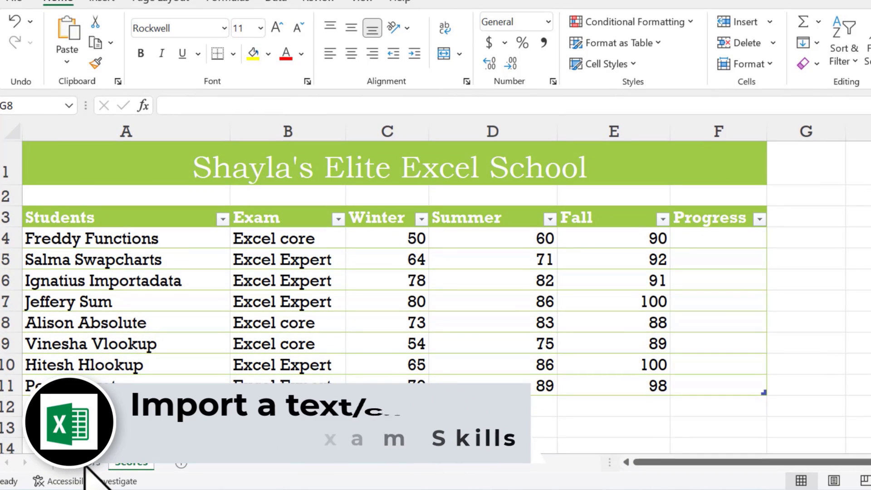
Make cell A4 on the Proctors sheet the destination for the import.
left_click(80, 461)
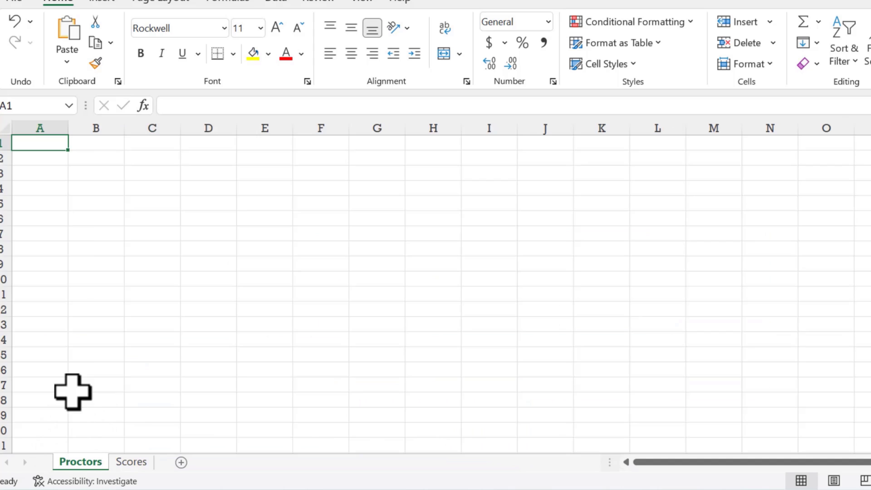
left_click(39, 190)
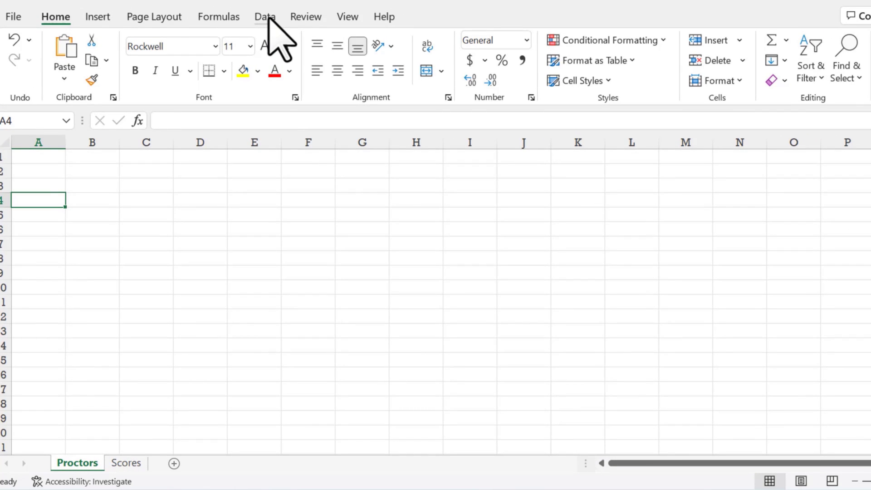
Start a From Text/CSV import and choose the proctors text file from Documents.
left_click(264, 17)
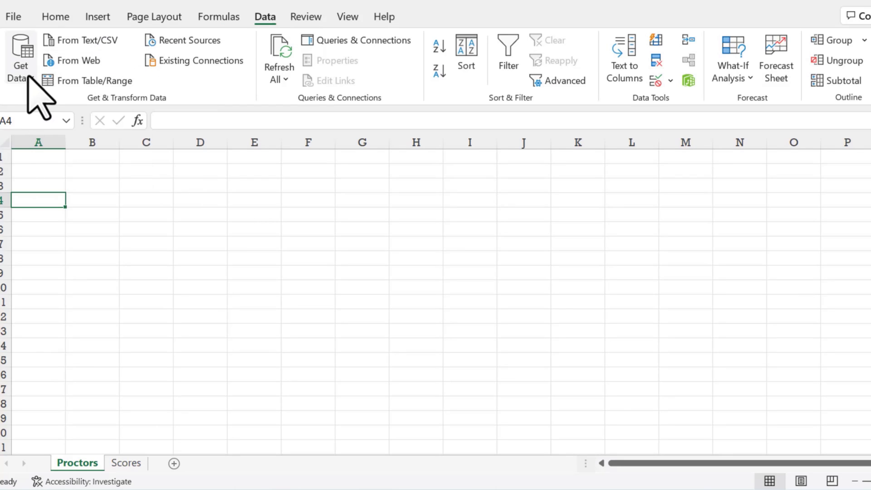
left_click(20, 57)
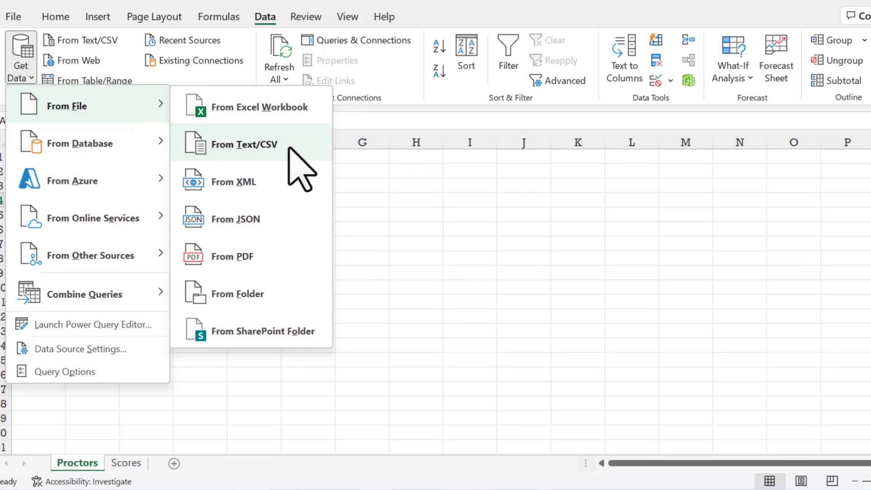
left_click(241, 144)
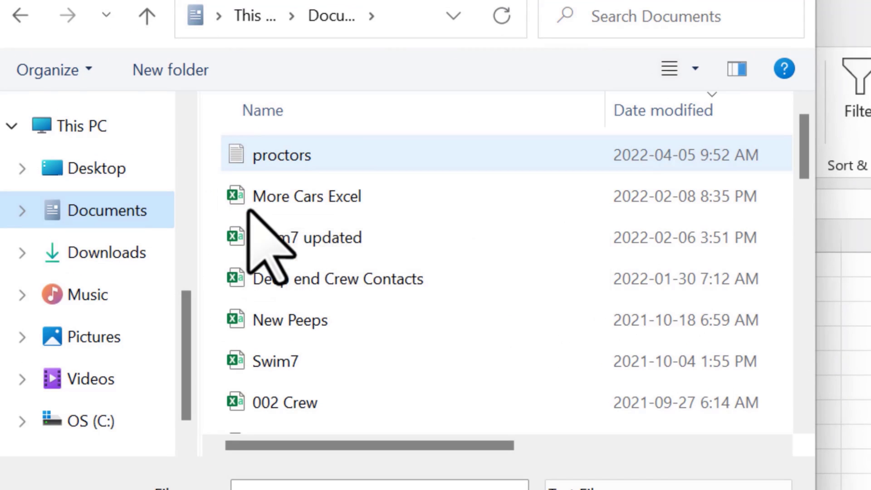
mouse_move(267, 239)
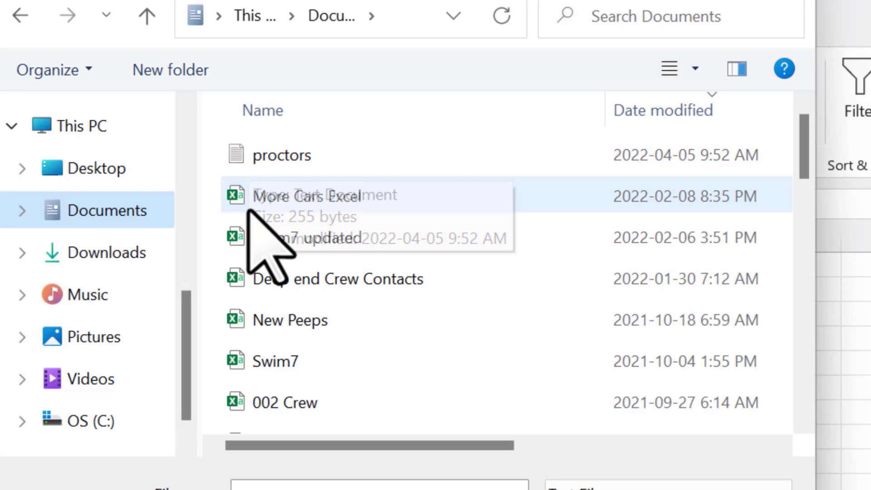
left_click(283, 154)
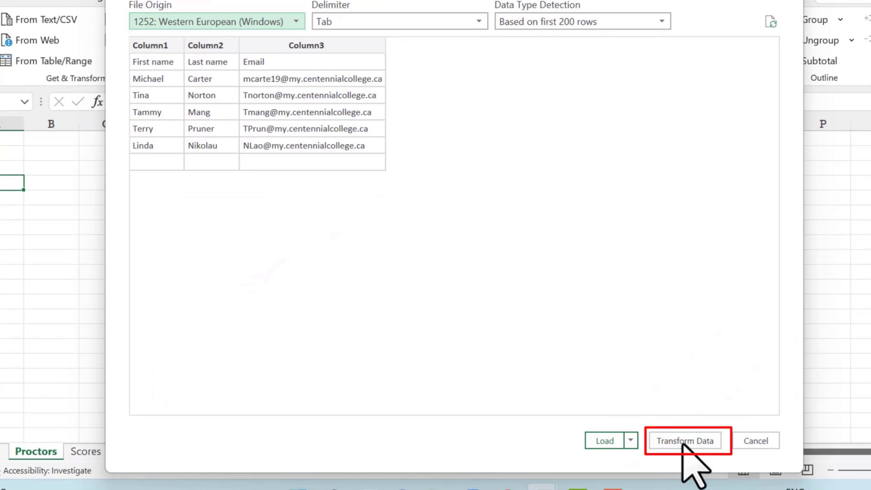
mouse_move(333, 89)
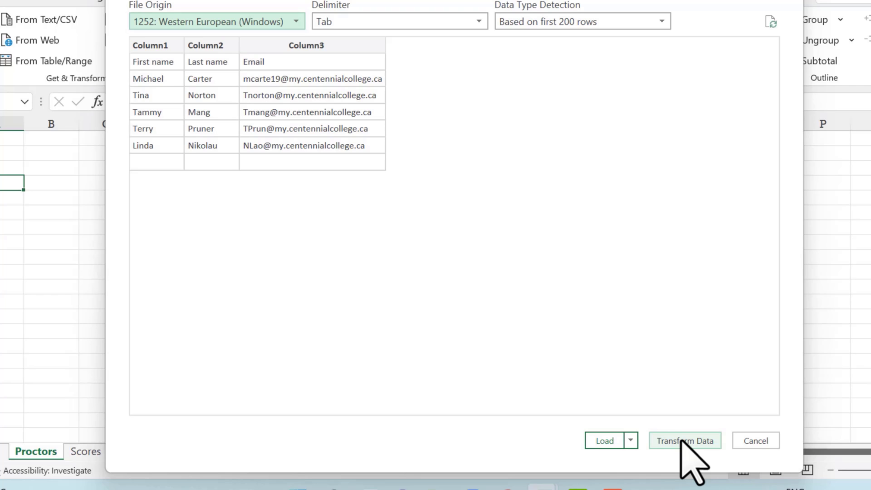
Transform the proctors query so its first row becomes headers First name, Last name, Email.
left_click(685, 441)
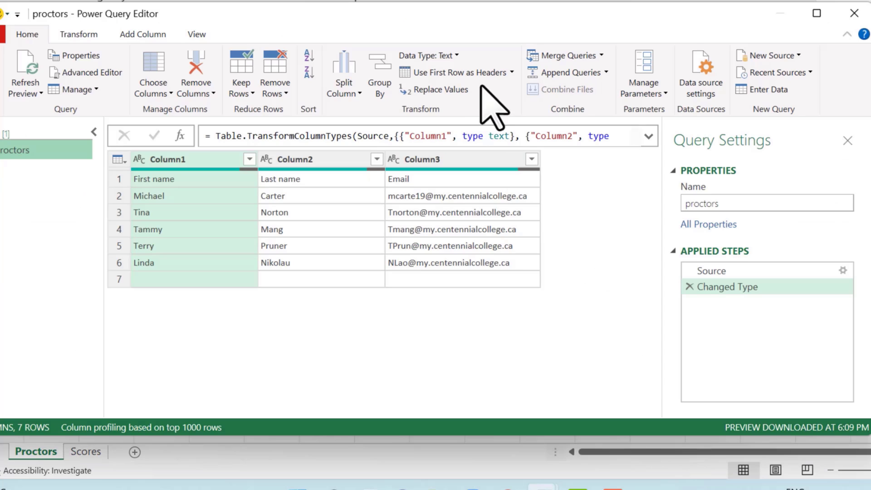
mouse_move(451, 73)
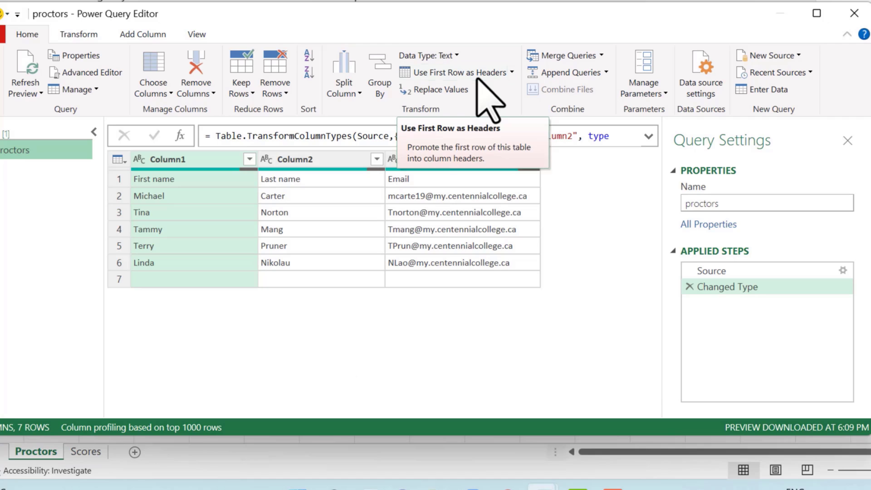
mouse_move(433, 194)
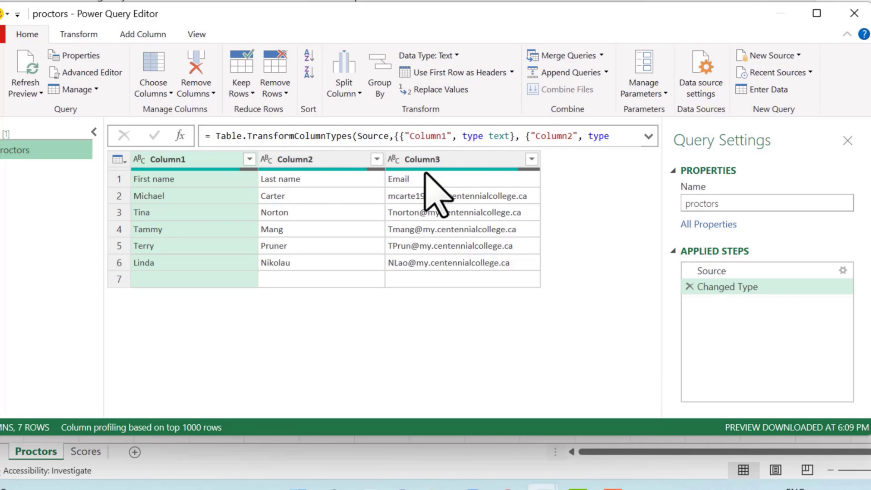
mouse_move(447, 72)
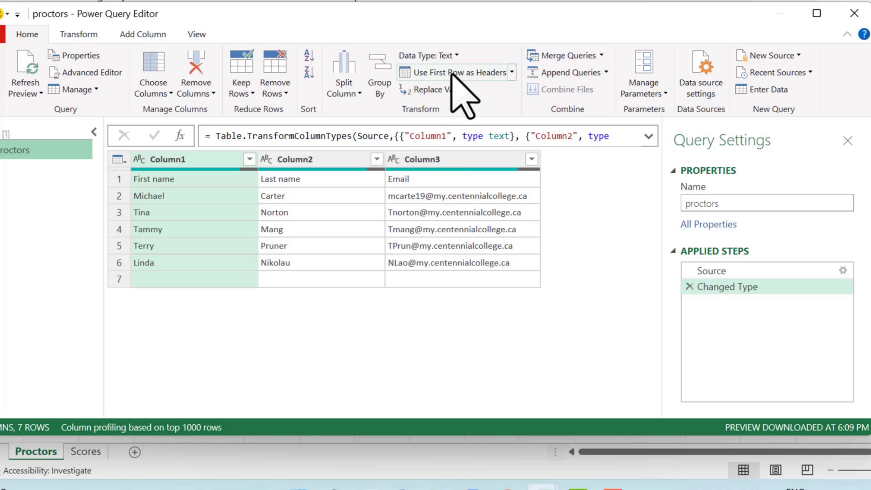
mouse_move(439, 72)
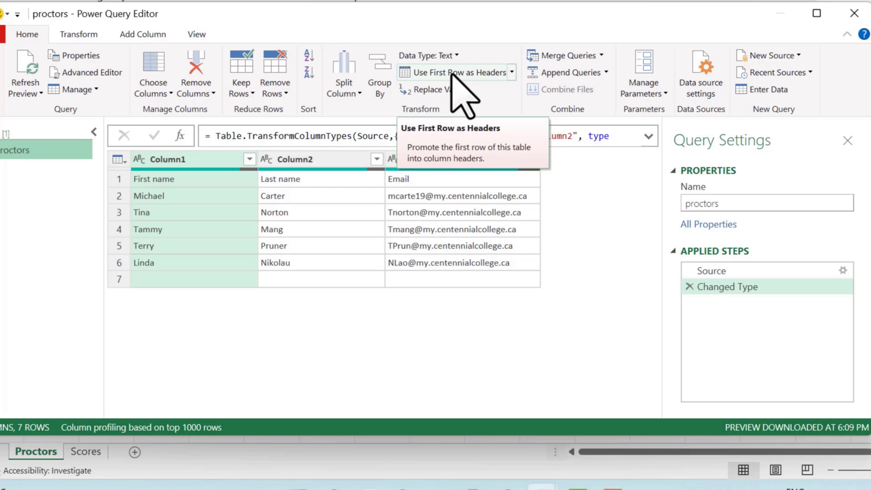
left_click(434, 73)
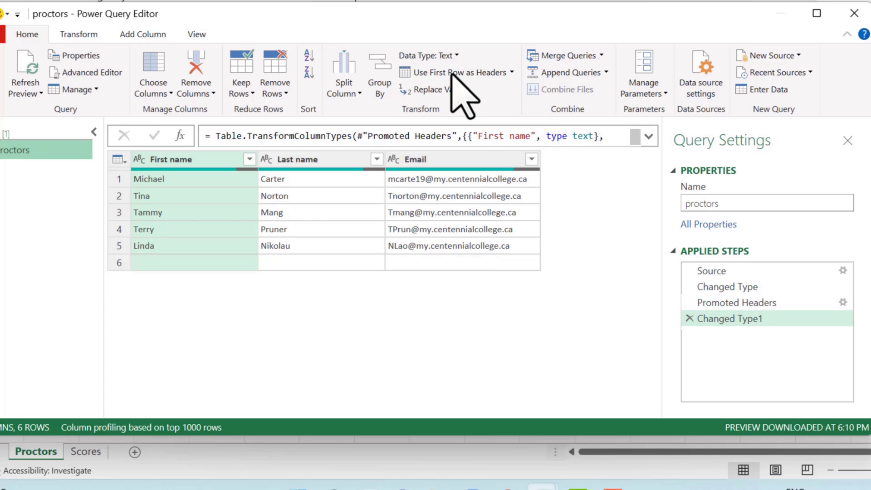
mouse_move(370, 128)
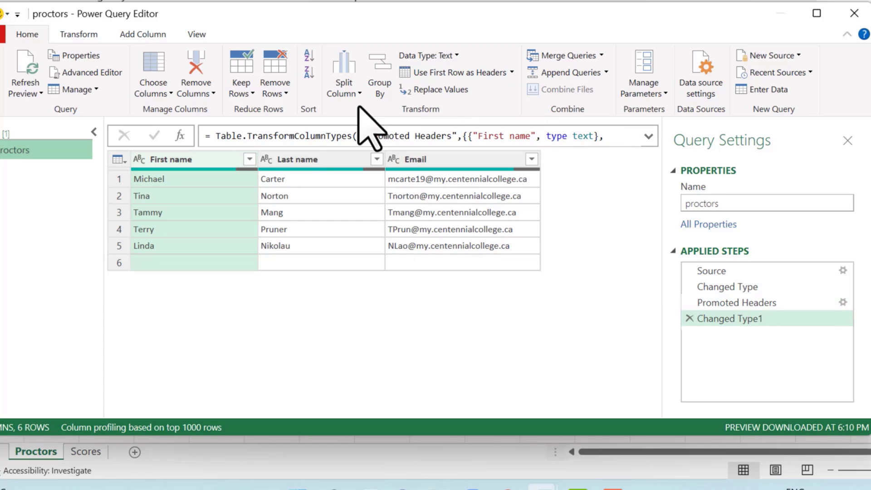
mouse_move(214, 183)
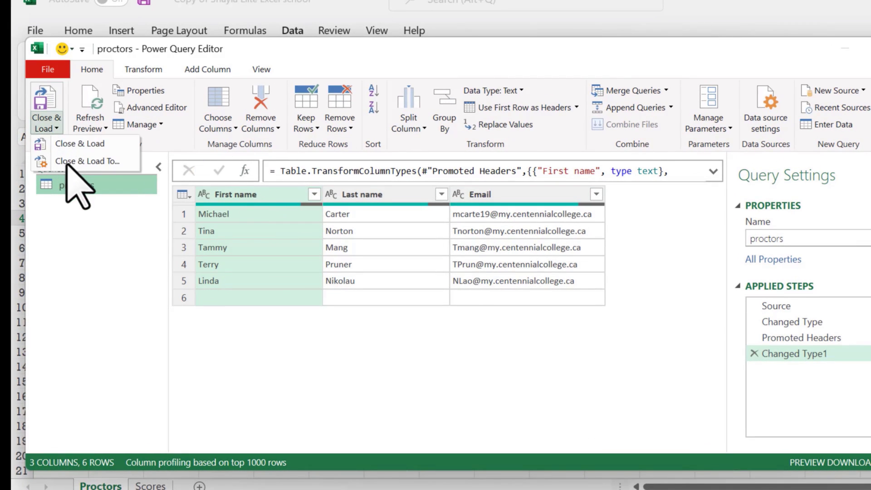
mouse_move(87, 161)
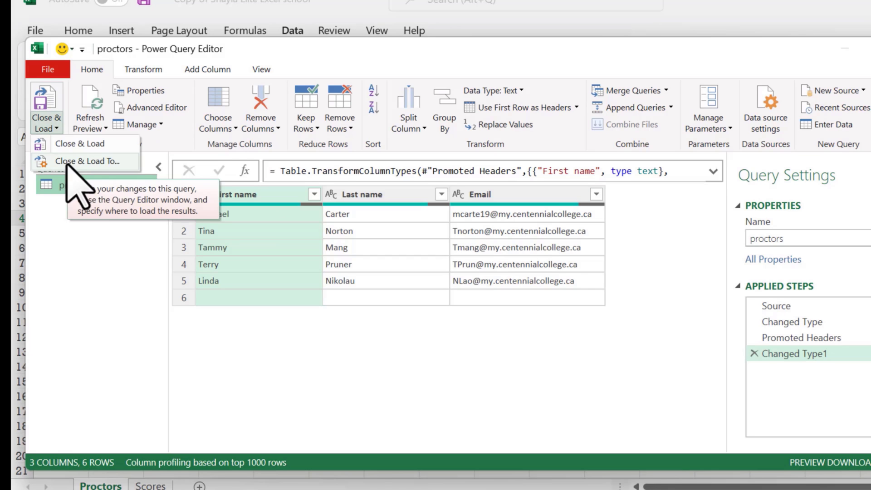
Close the editor and load the proctors data as a table at $A$4 of the existing sheet.
left_click(85, 162)
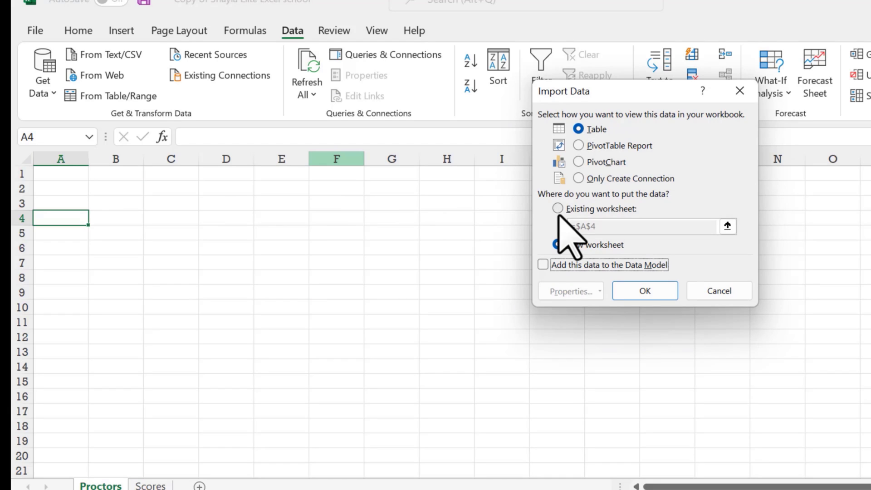
left_click(558, 208)
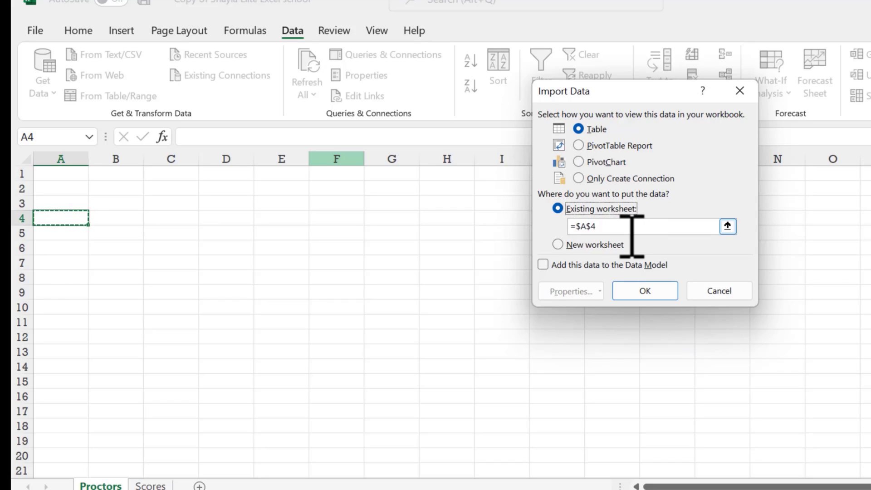
mouse_move(583, 272)
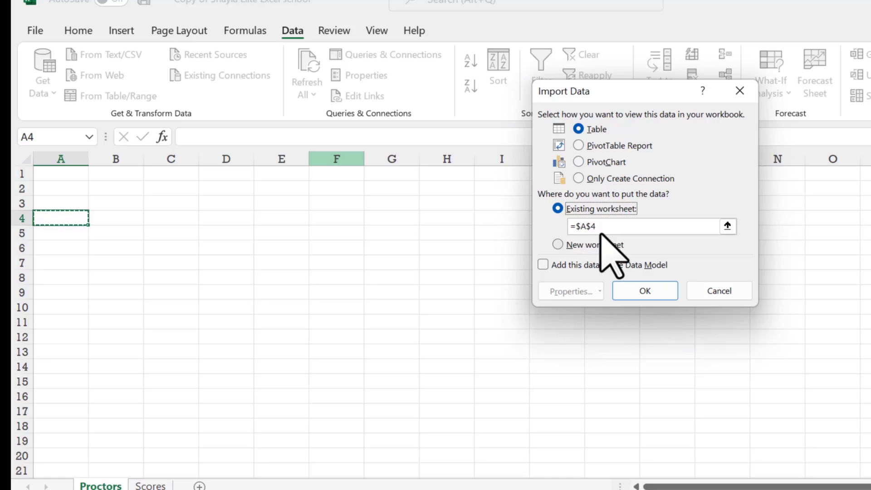
left_click(644, 291)
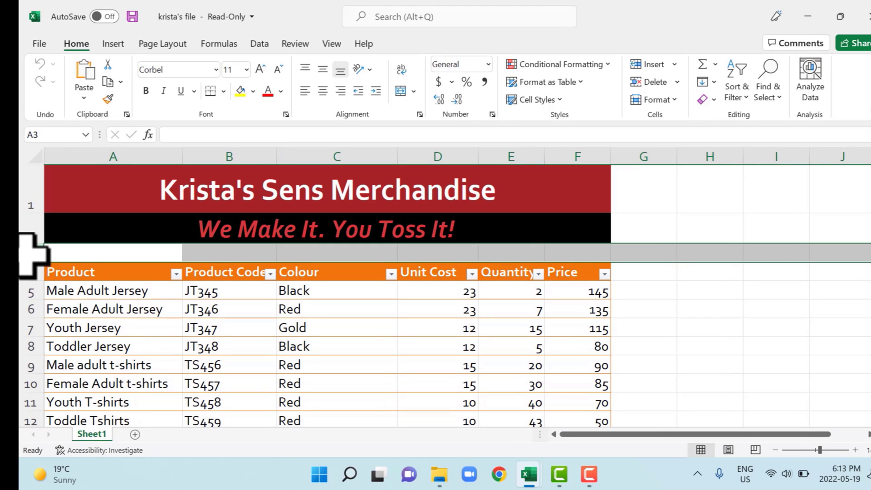
Select a cell in the Krista's Sens Merchandise product table and scroll down the list.
left_click(330, 43)
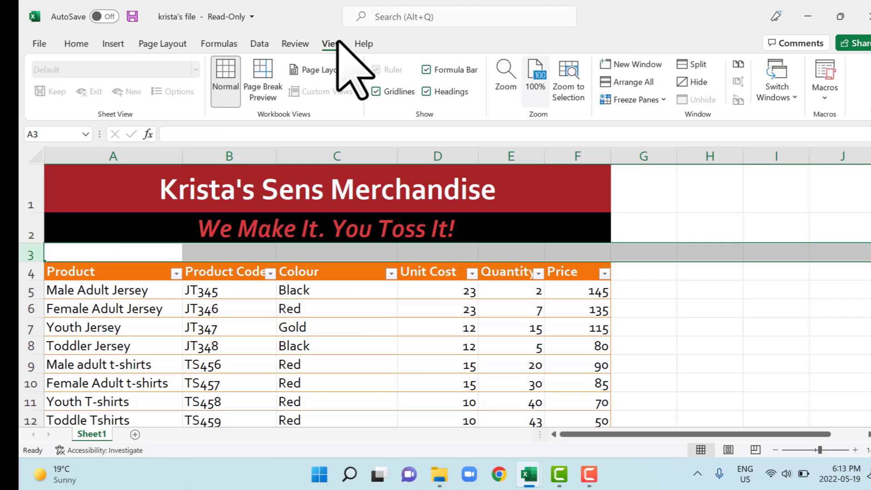
left_click(631, 99)
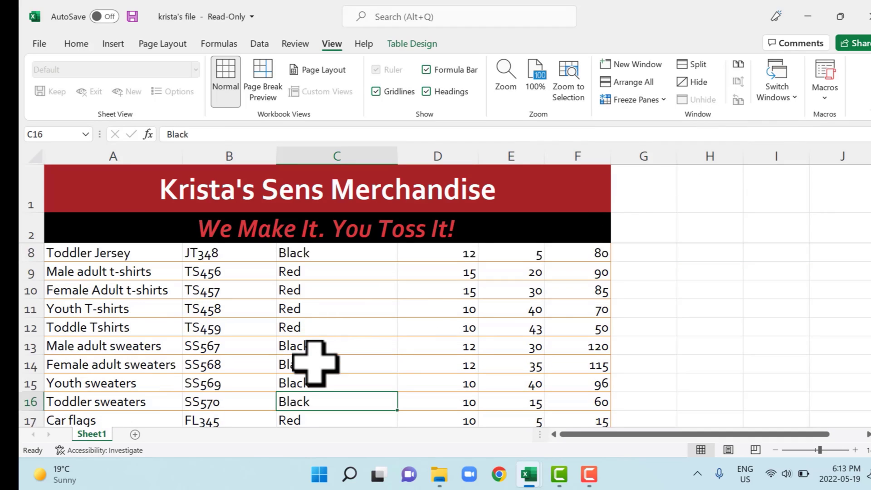
scroll("down", 3)
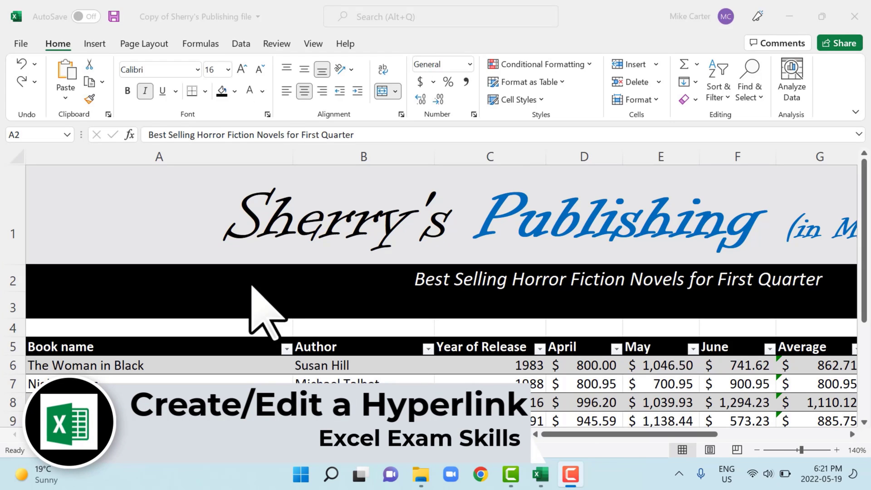
mouse_move(455, 312)
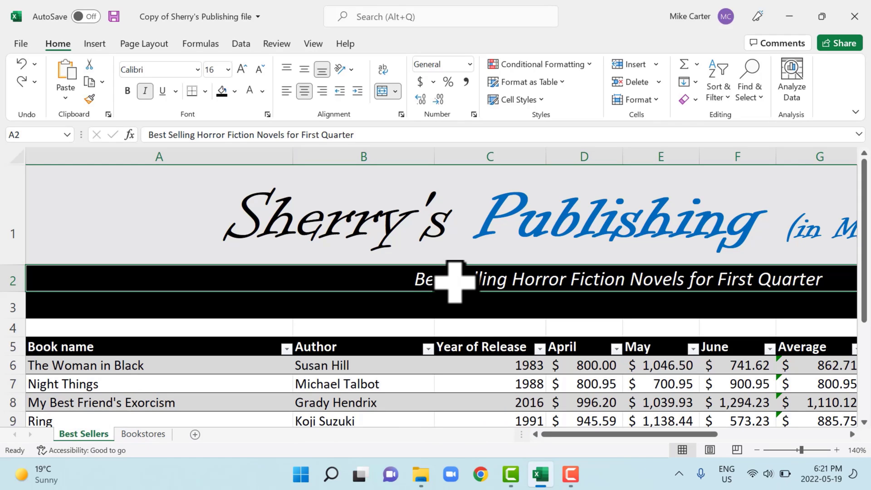
Bring up the Insert Hyperlink dialog for the subtitle in A2.
left_click(94, 43)
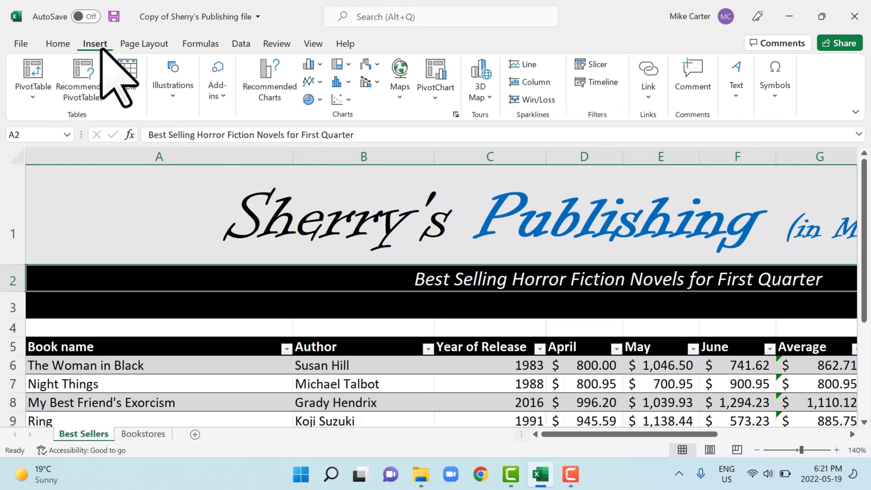
mouse_move(547, 97)
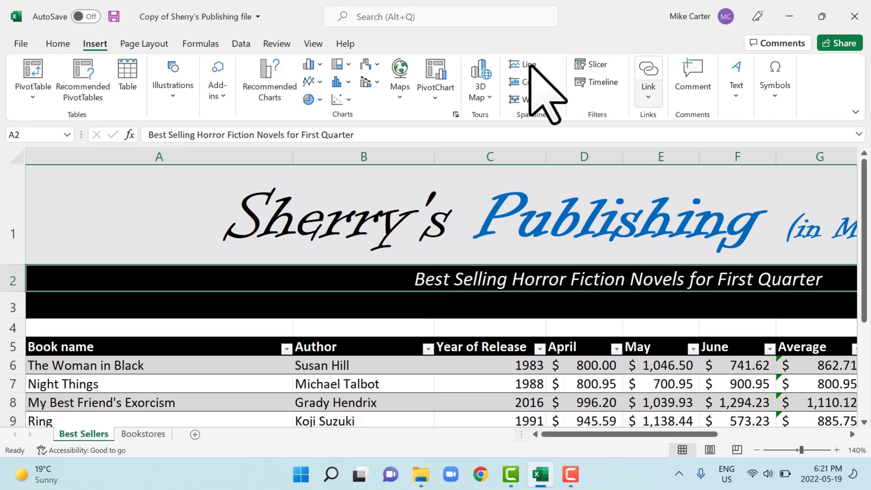
mouse_move(647, 75)
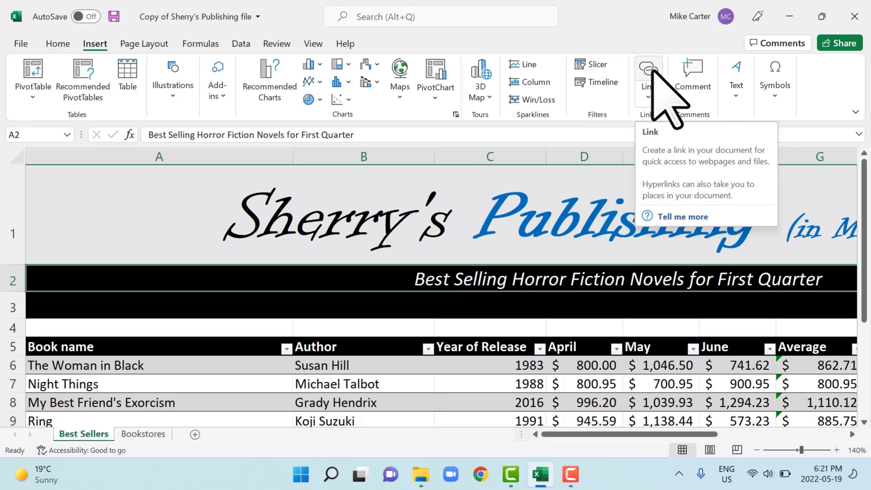
left_click(646, 68)
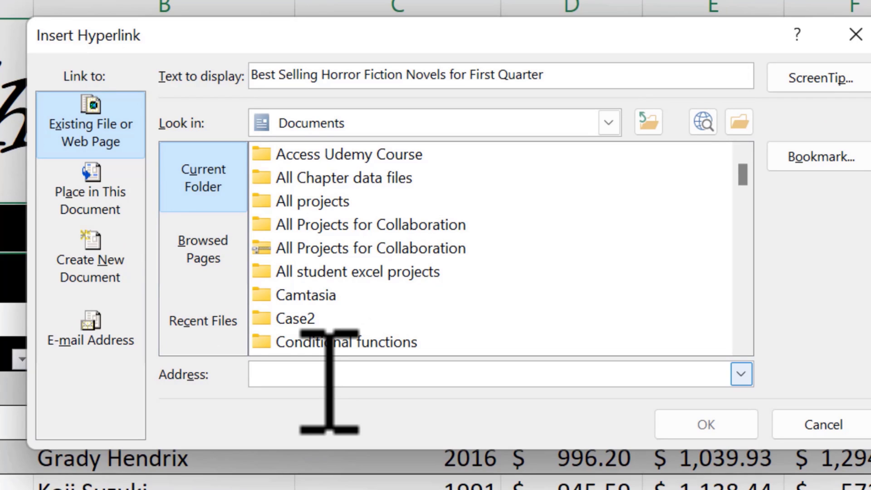
type("w")
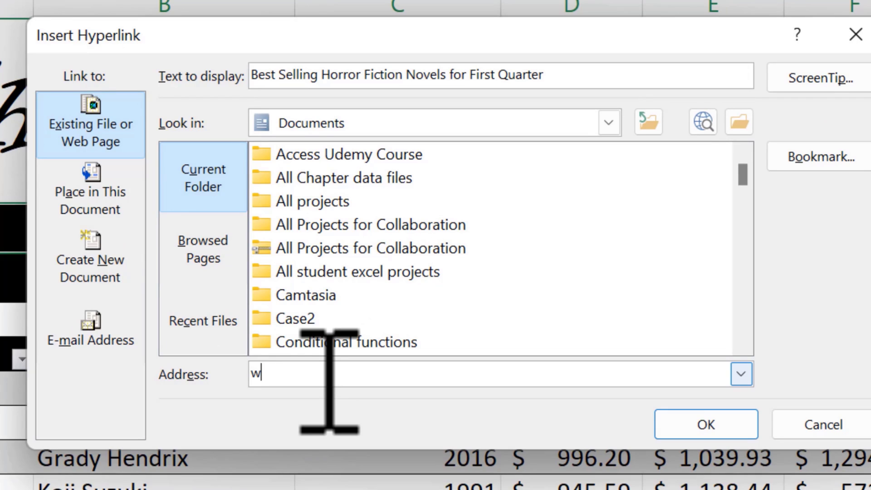
type("http://www.shpublishing.ca")
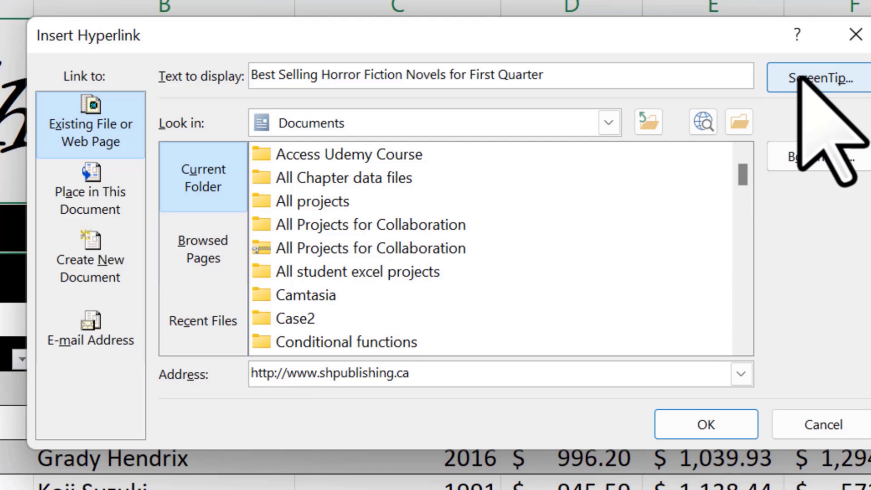
left_click(411, 373)
type("co")
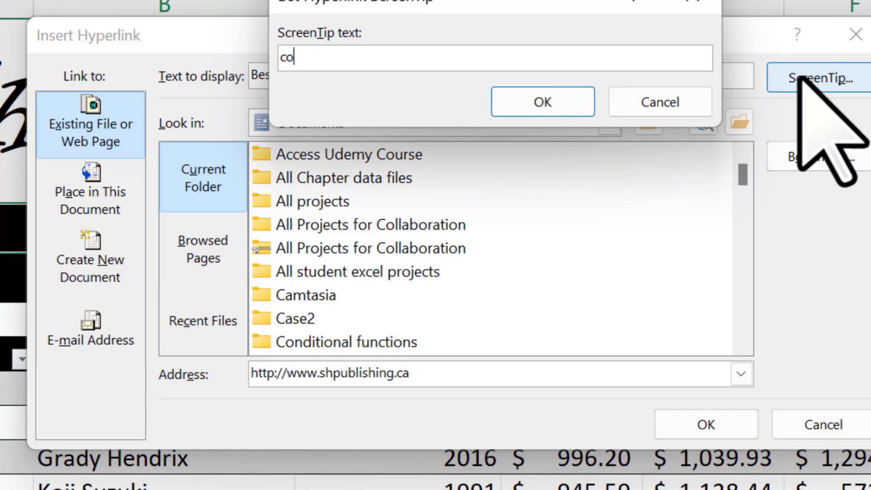
type("mpany name")
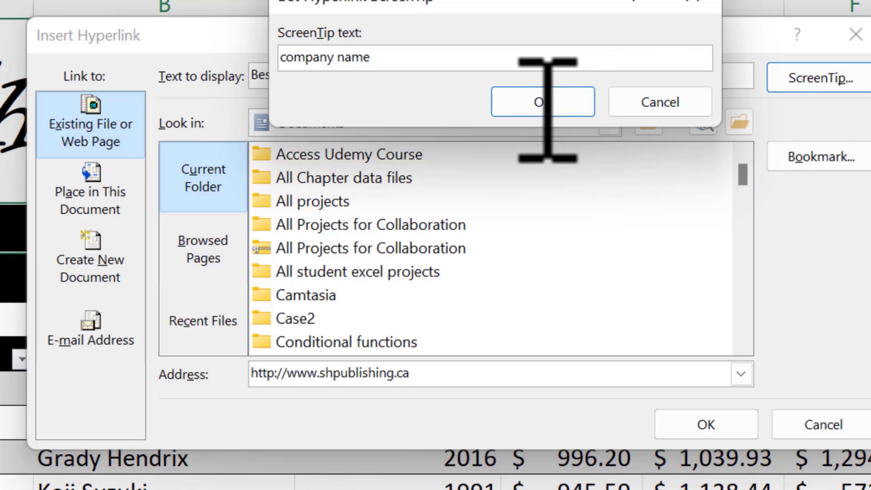
left_click(542, 102)
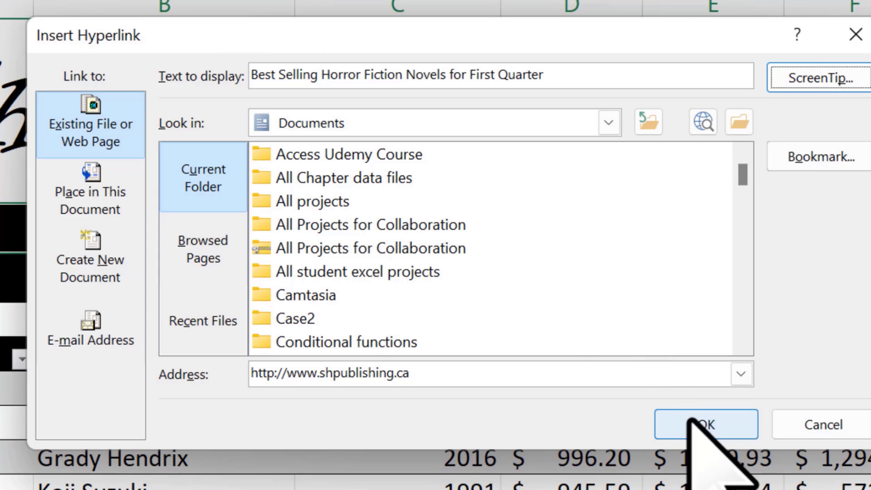
left_click(706, 423)
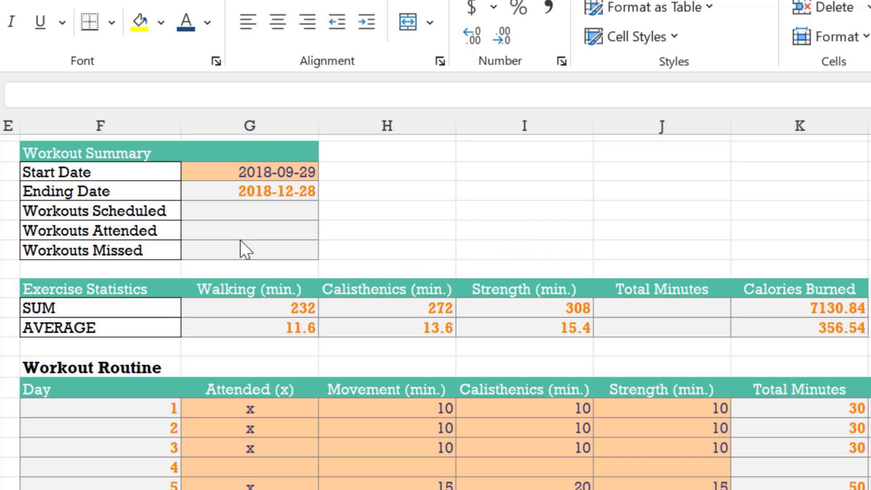
mouse_move(241, 259)
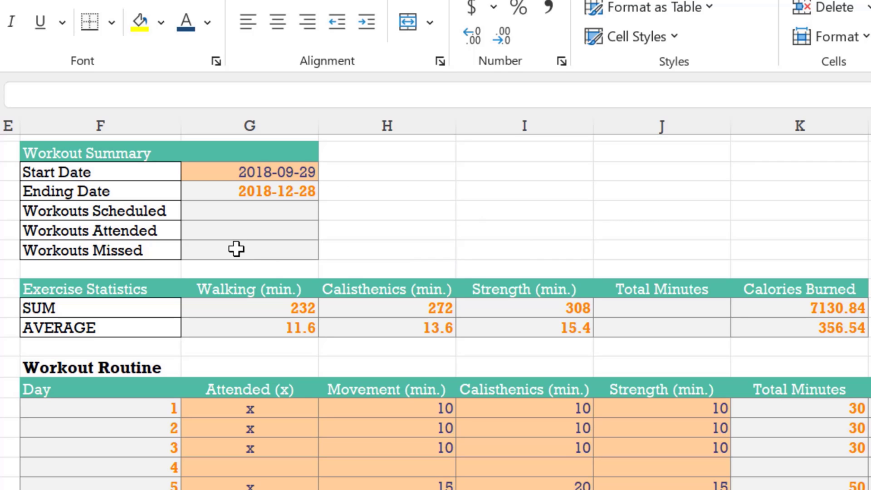
Begin a =COUNTBLANK( formula in the Workouts Missed value cell.
left_click(250, 251)
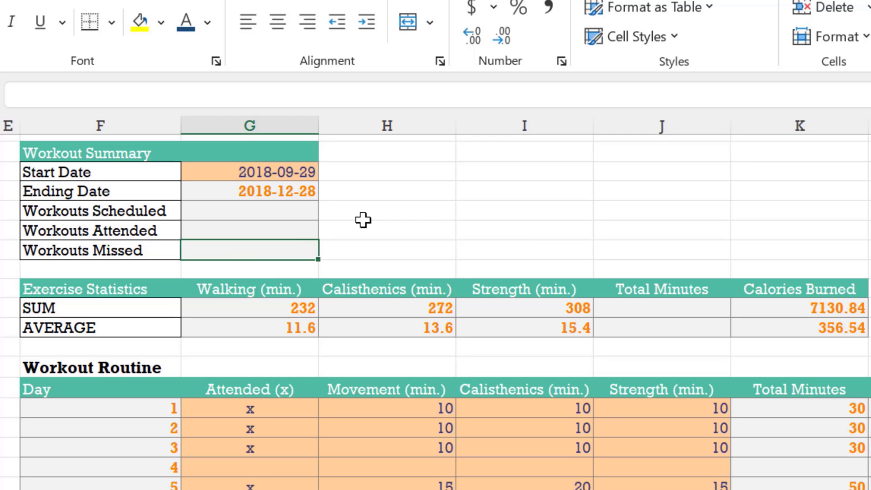
type("=co")
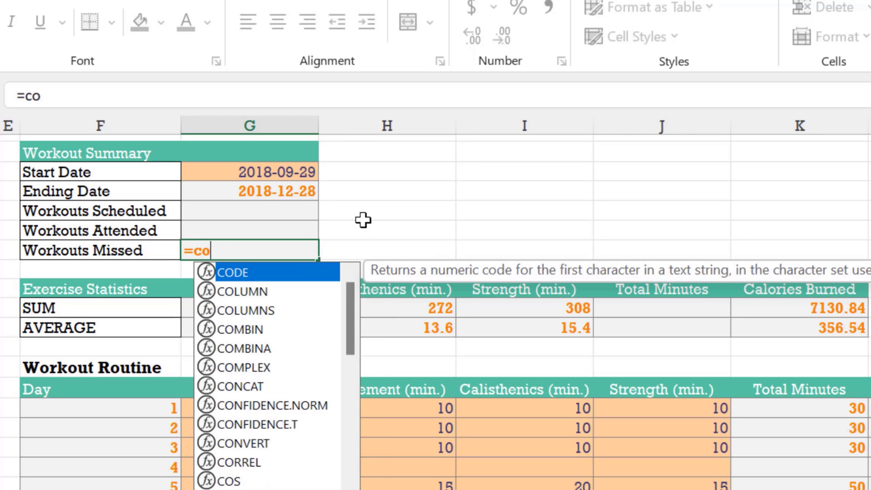
type("untblank")
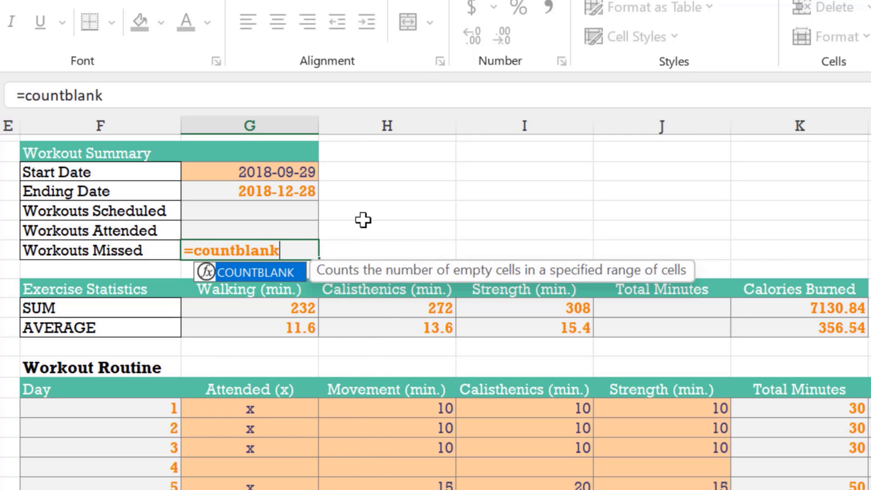
type("(")
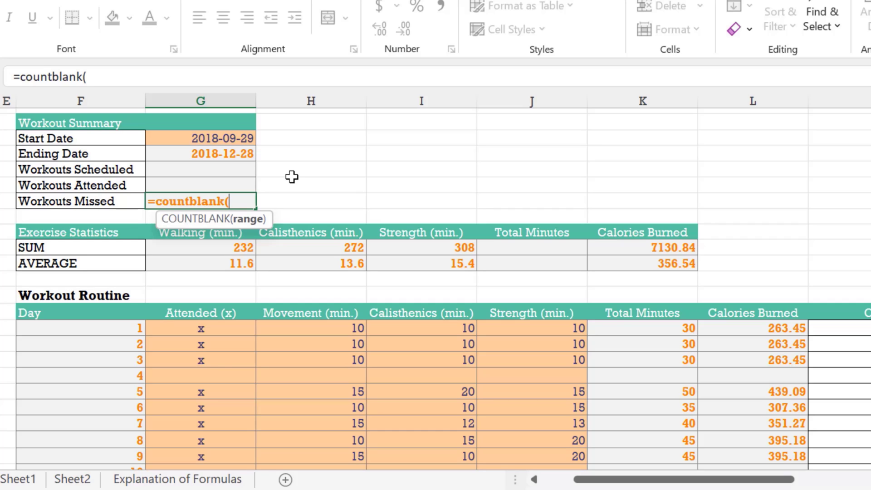
mouse_move(203, 333)
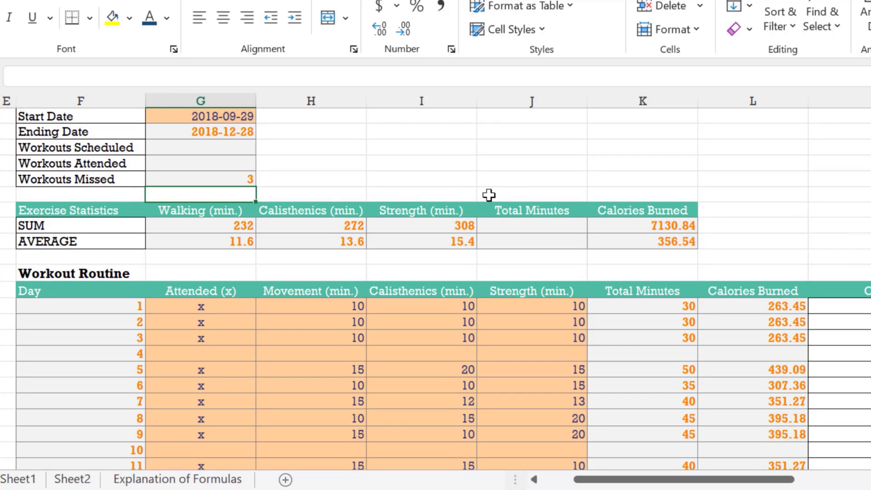
mouse_move(269, 177)
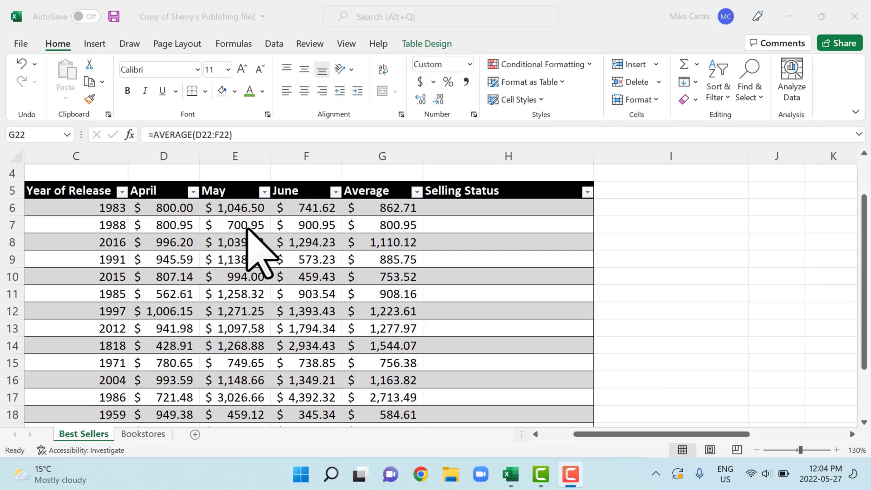
mouse_move(444, 239)
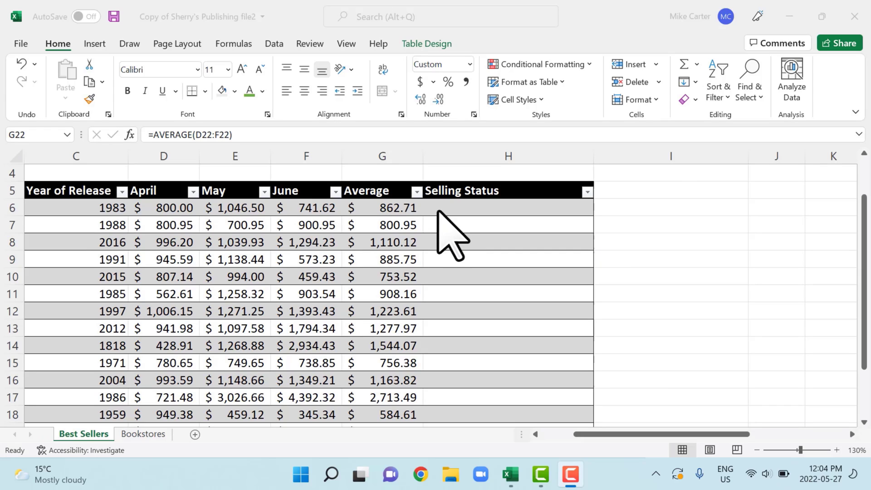
Select H6, the first cell under Selling Status.
left_click(506, 206)
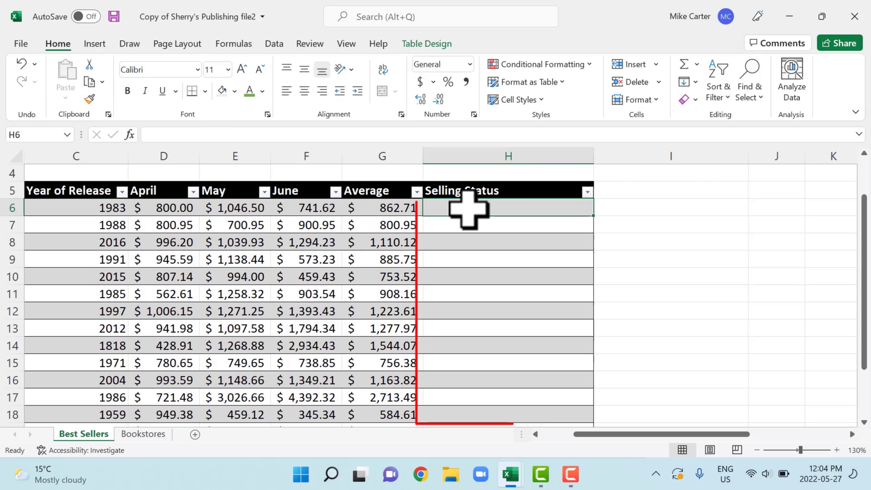
left_click(505, 207)
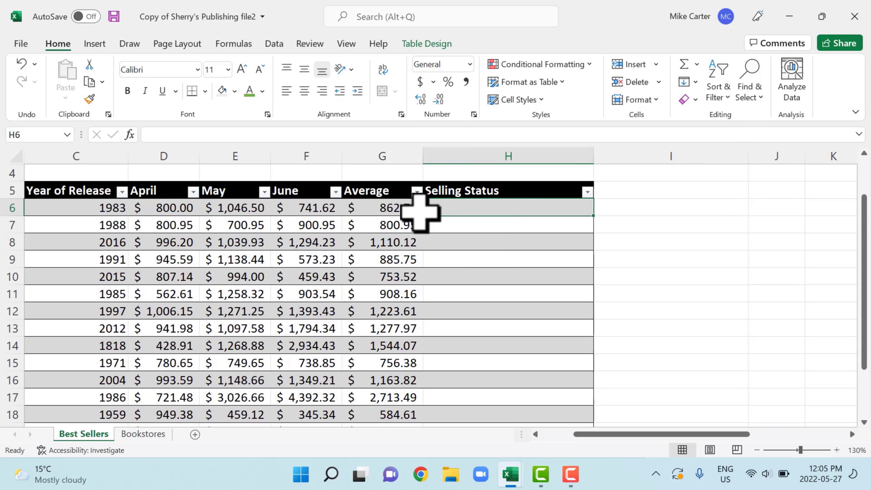
mouse_move(380, 214)
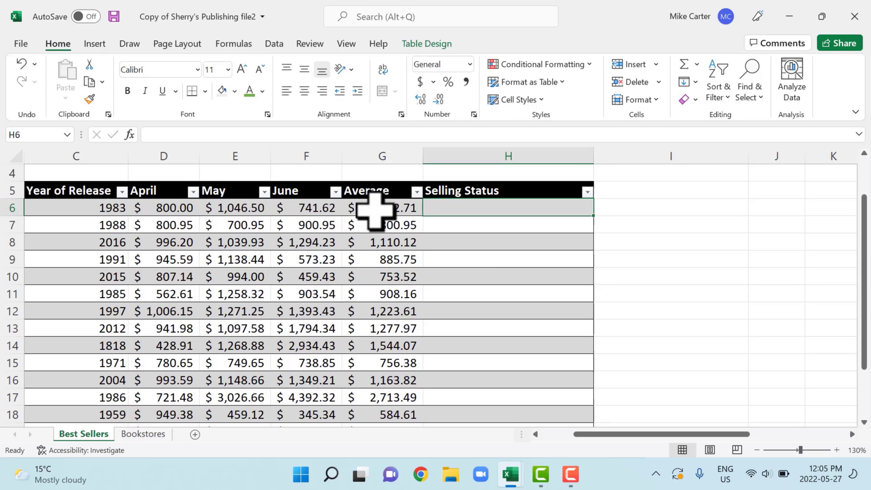
mouse_move(440, 215)
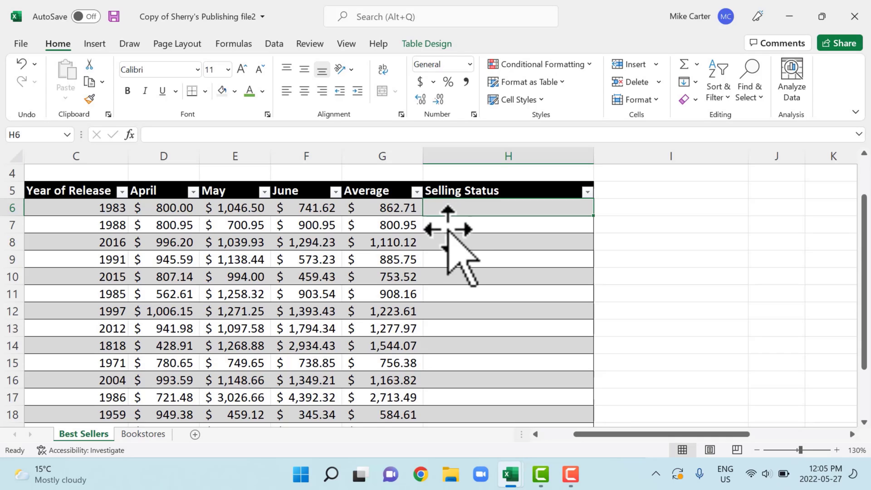
mouse_move(448, 227)
type("=")
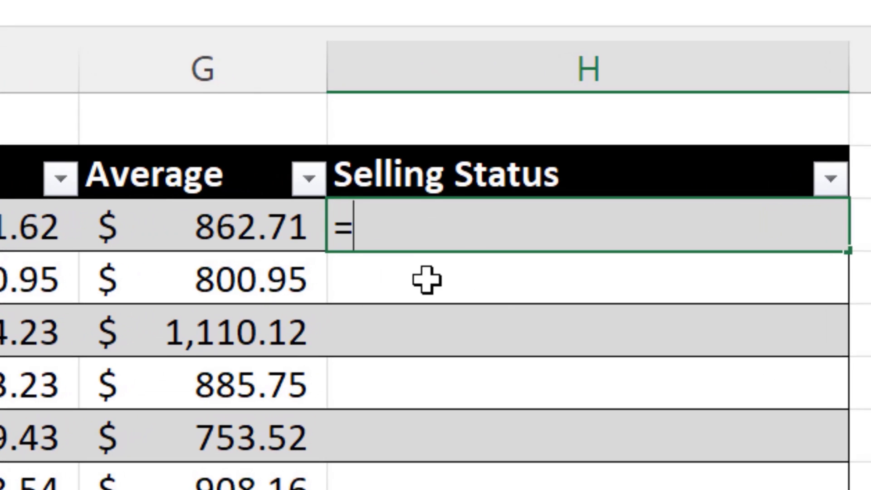
Write =IF([@[Average ]]>1000,"Best Seller" as the start of the status formula.
type("if(")
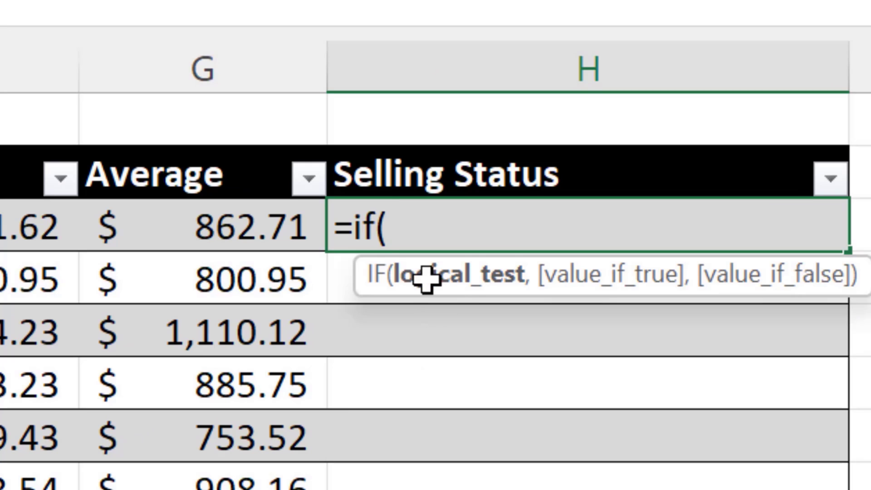
mouse_move(206, 242)
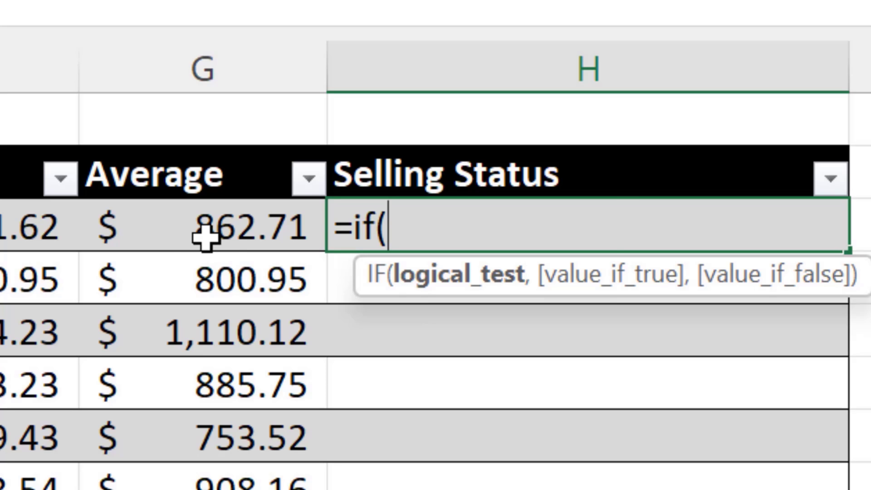
left_click(206, 227)
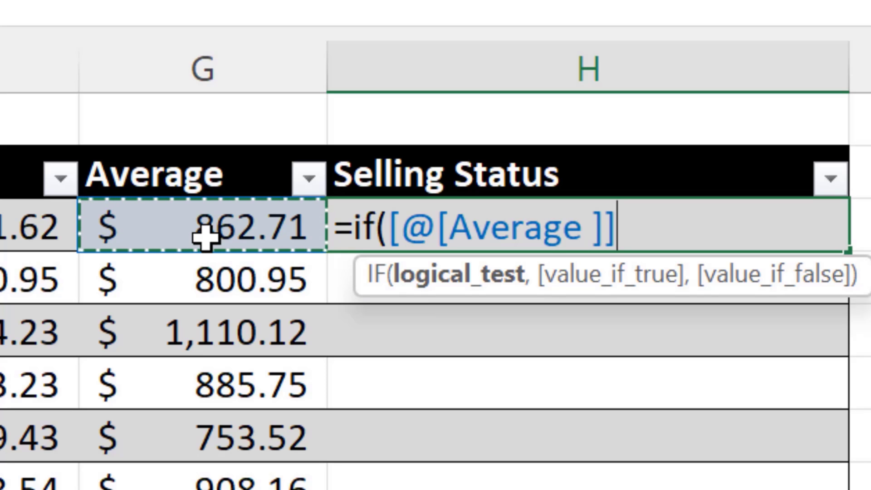
mouse_move(203, 239)
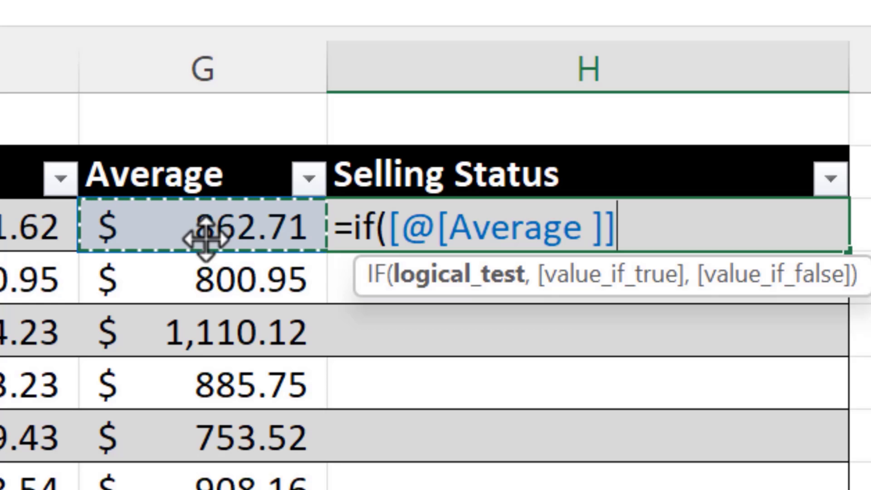
mouse_move(562, 344)
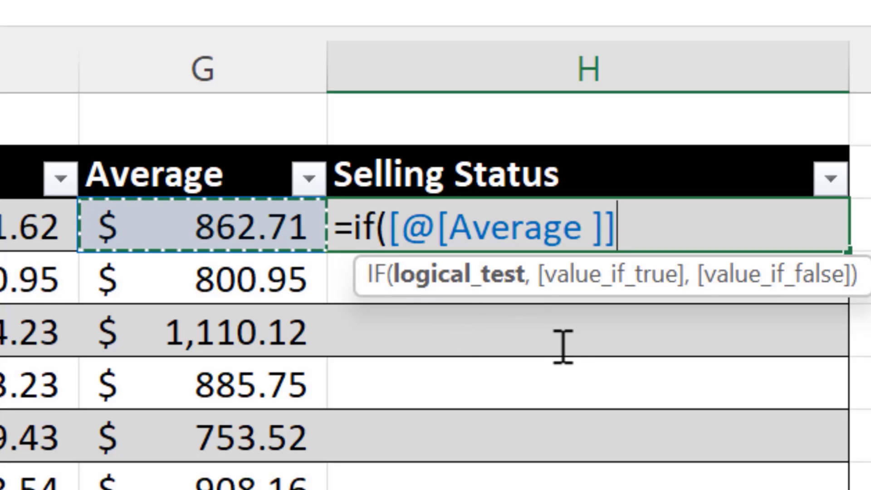
mouse_move(568, 345)
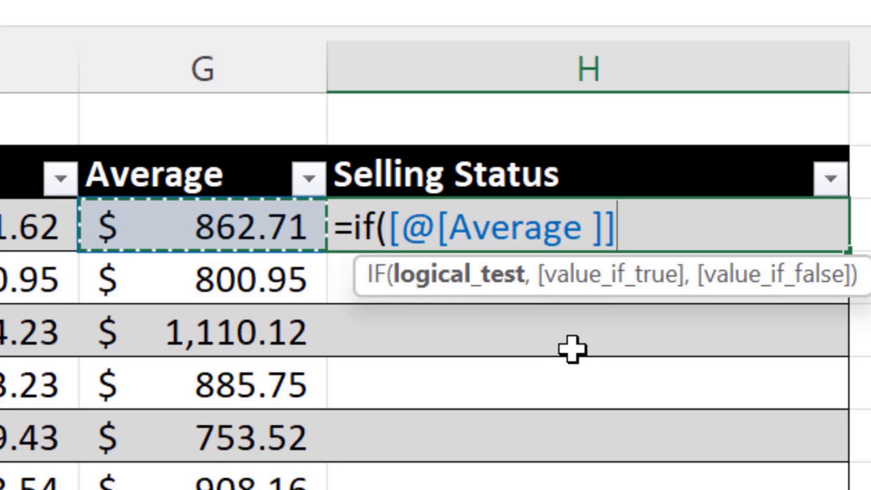
type(">10")
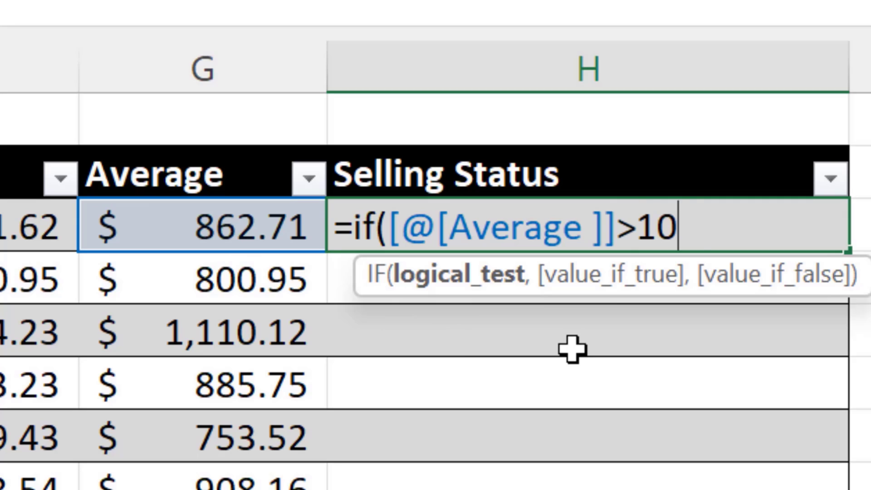
type("00")
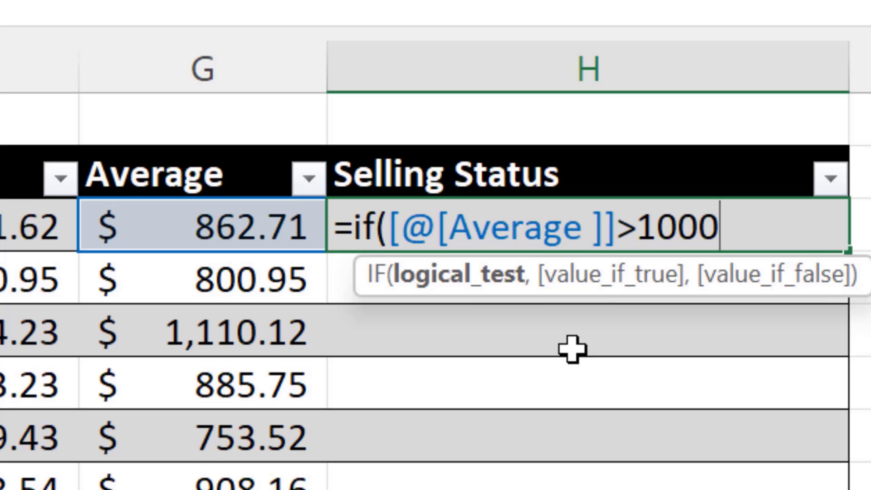
type(",")
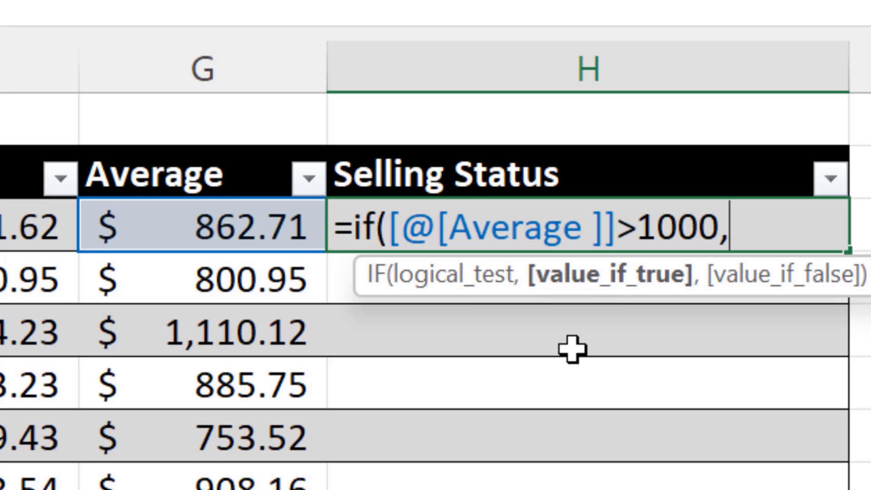
type("\"")
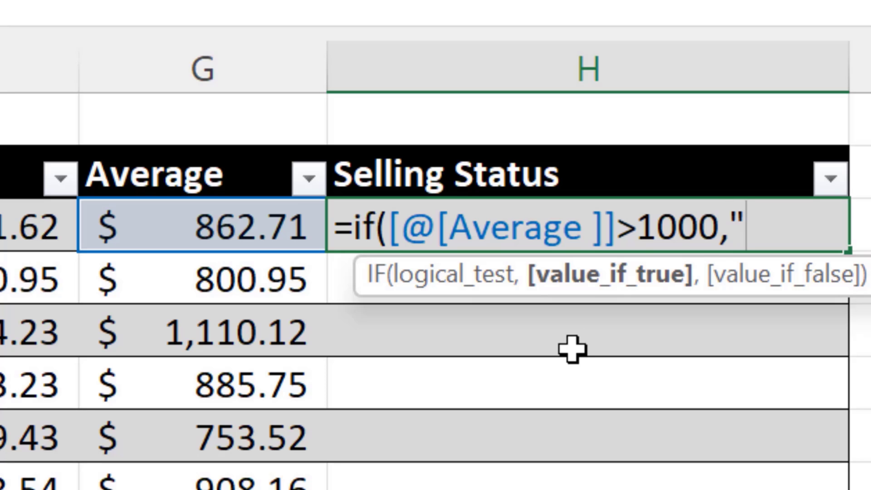
type("Be")
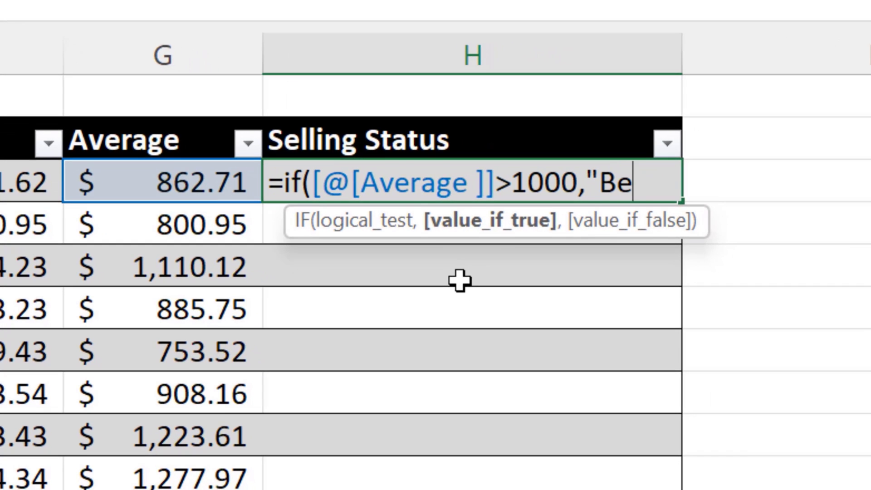
type("st Seller\"")
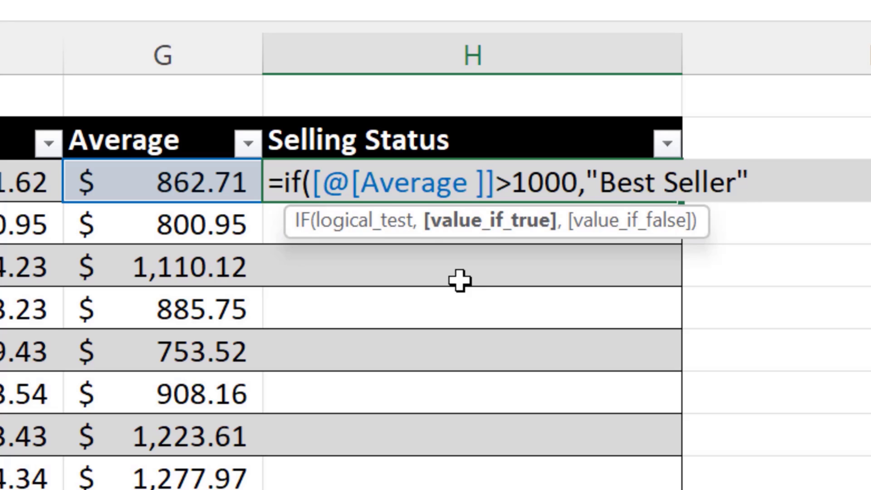
Finish with "Below Average") and commit so the Selling Status column fills.
type(",")
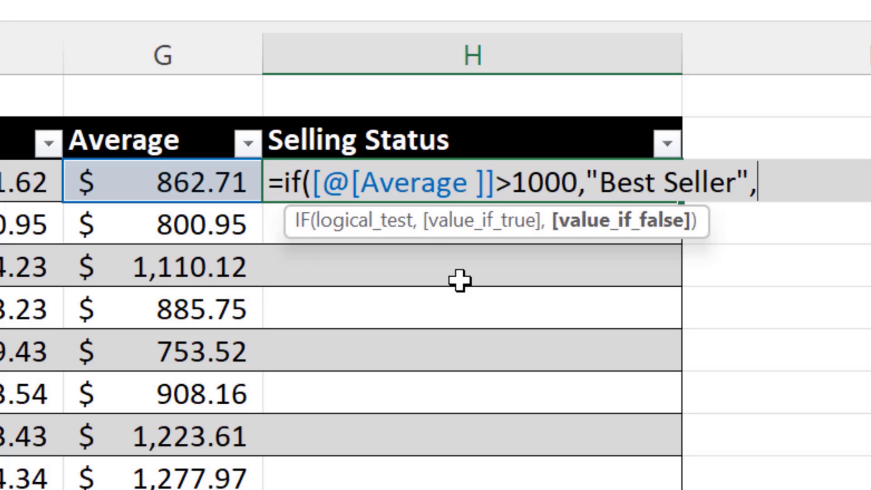
type("\"B")
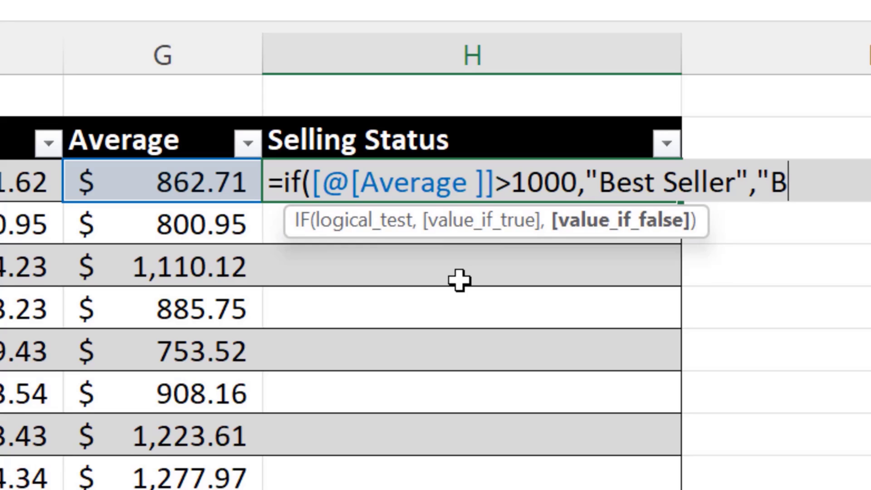
type("elow")
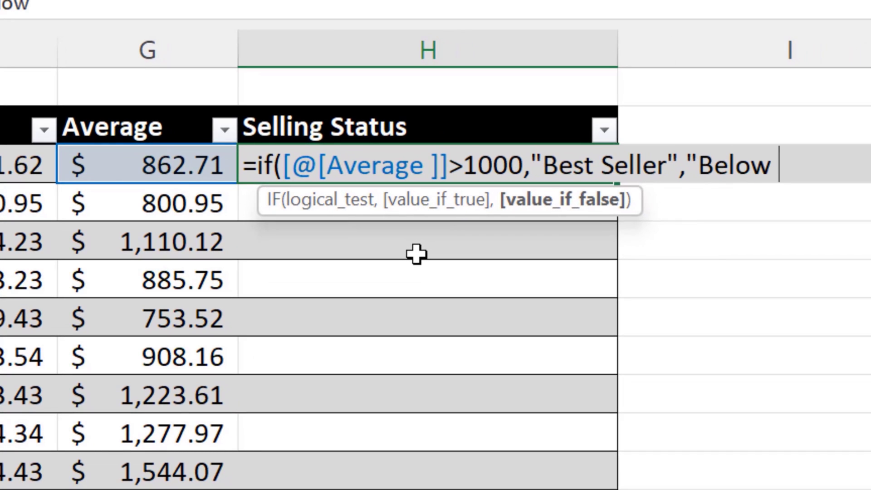
type("Average")
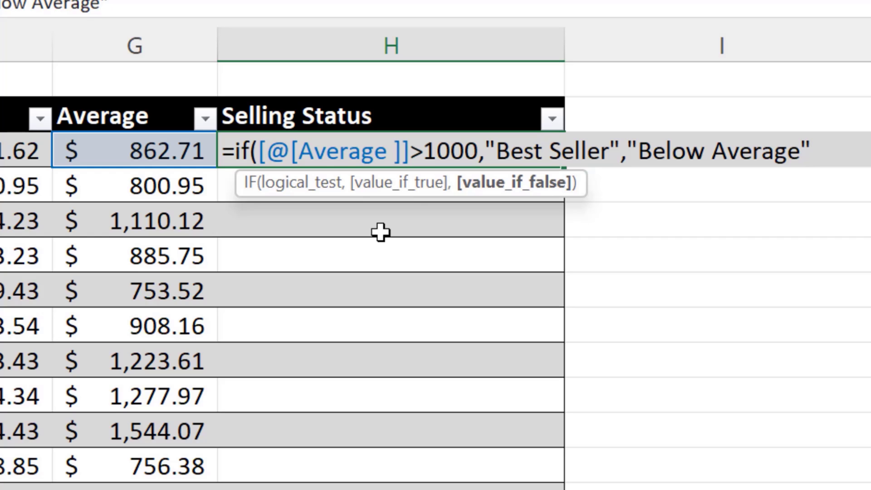
type(")")
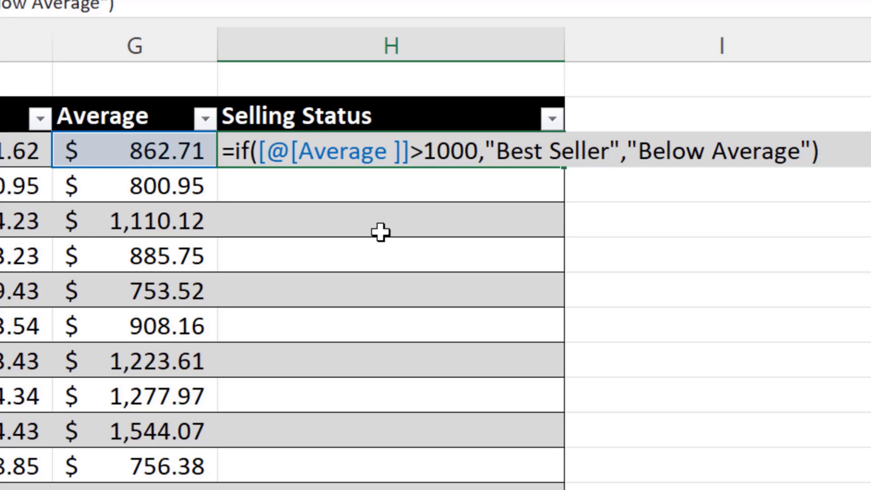
key("Return")
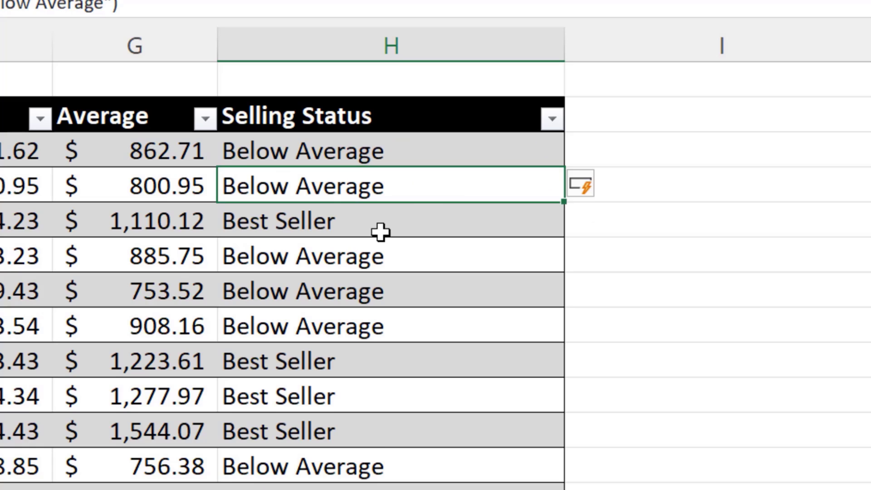
mouse_move(485, 175)
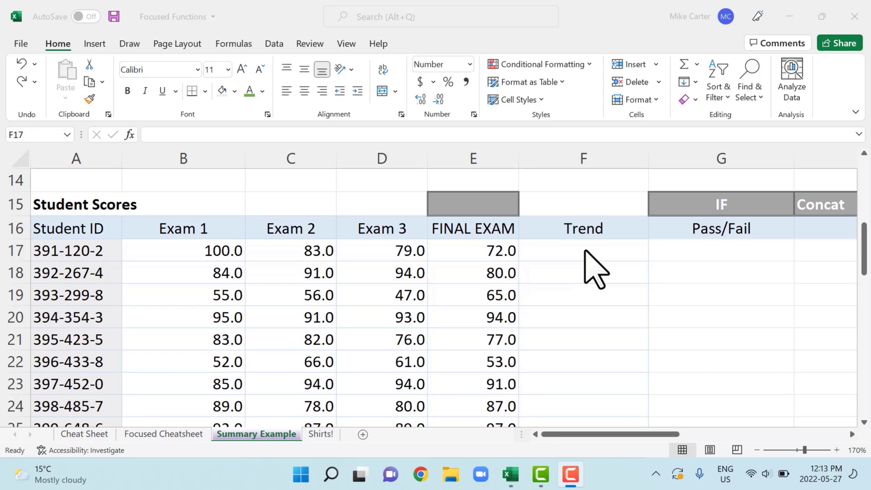
Select Trend cell F17 and bring up the Insert options for sparklines.
left_click(582, 250)
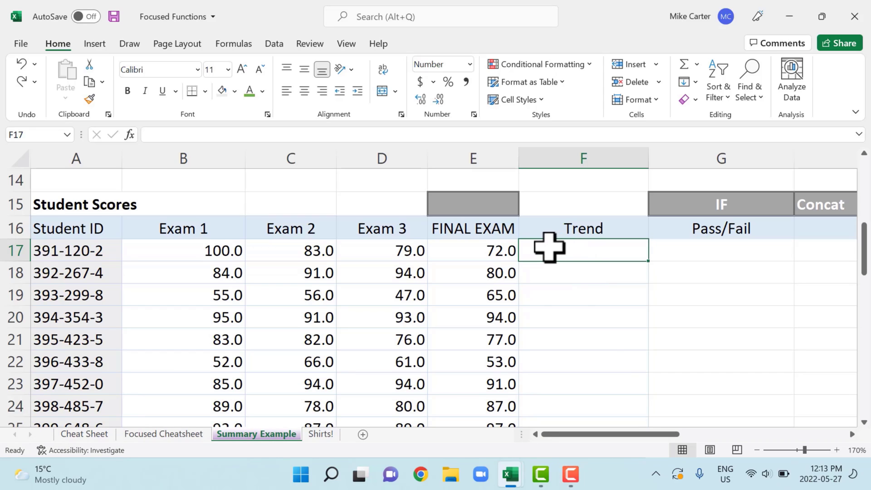
mouse_move(61, 83)
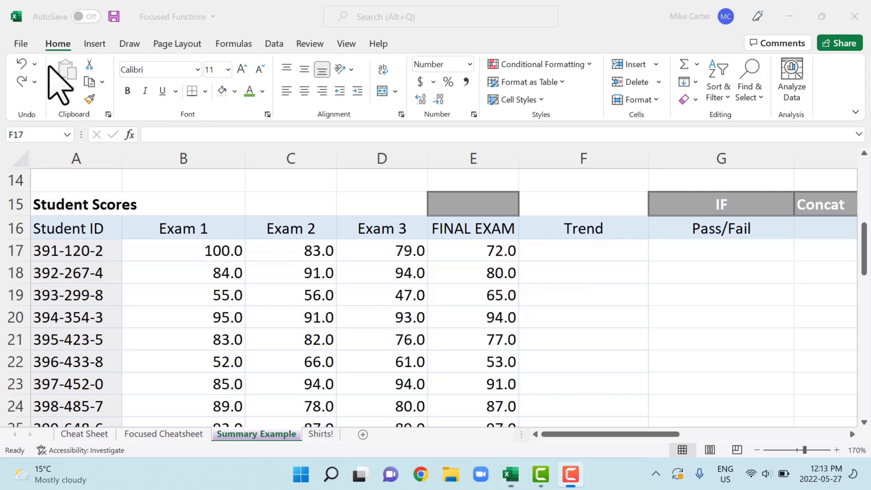
left_click(94, 44)
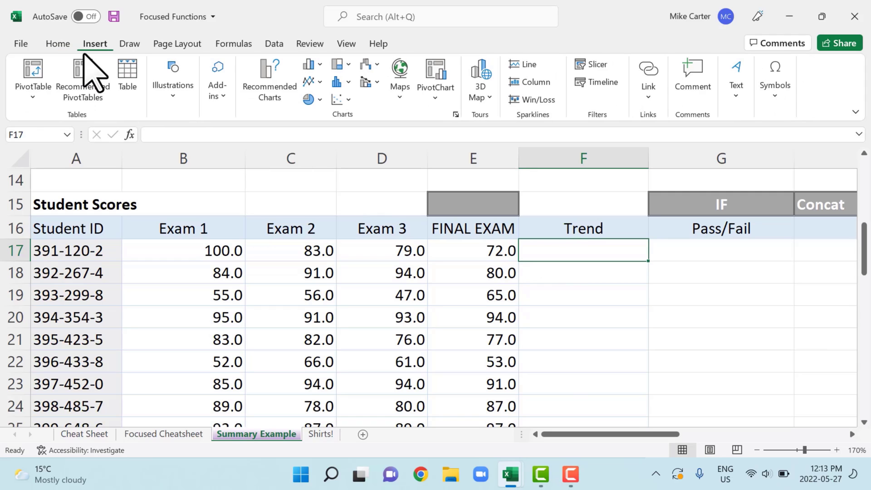
mouse_move(552, 99)
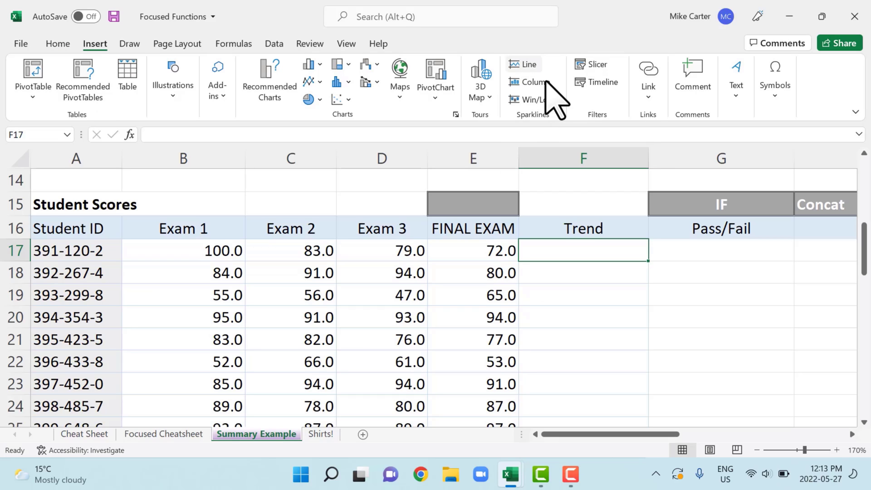
mouse_move(530, 82)
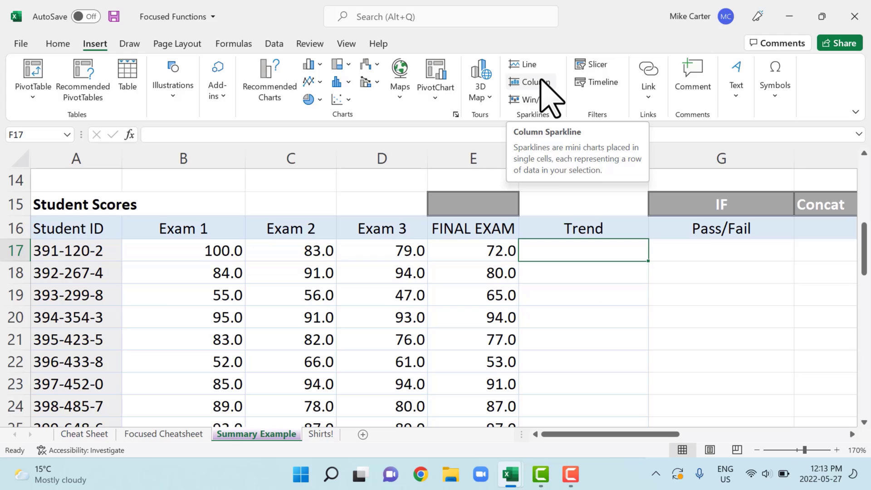
Create a column sparkline in F17 from the exam scores B17:E17.
left_click(528, 83)
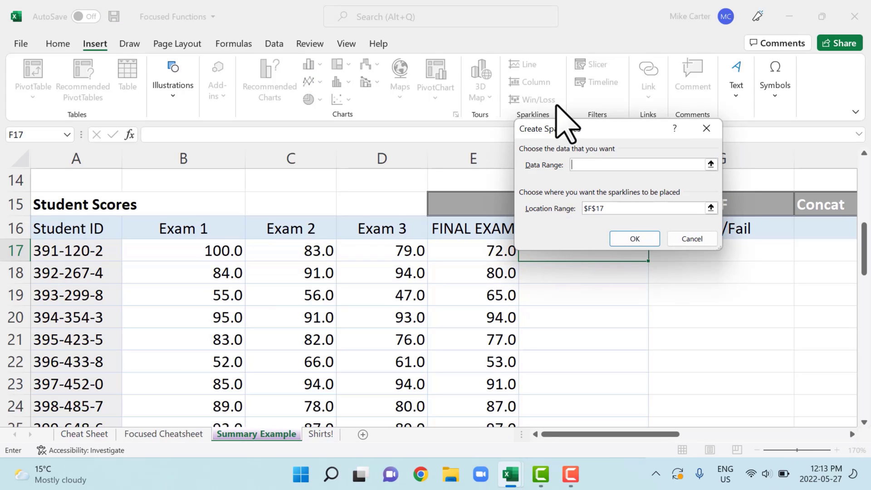
left_click_drag(550, 128, 623, 129)
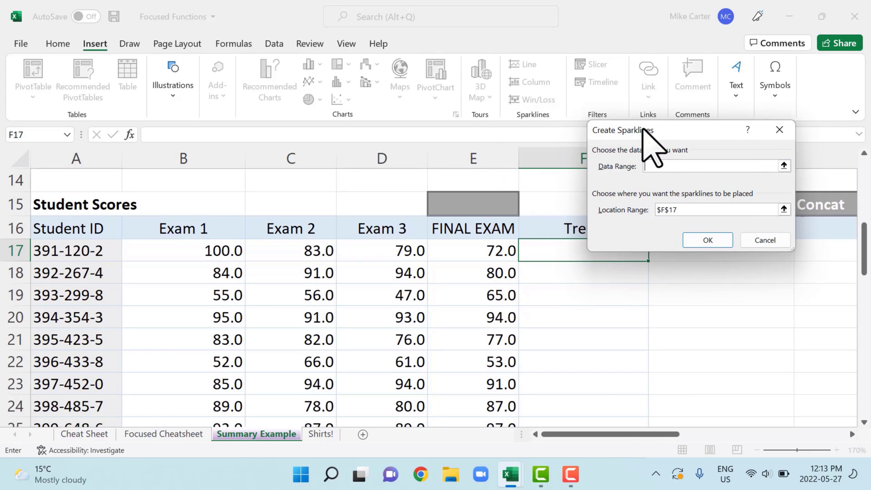
left_click(714, 165)
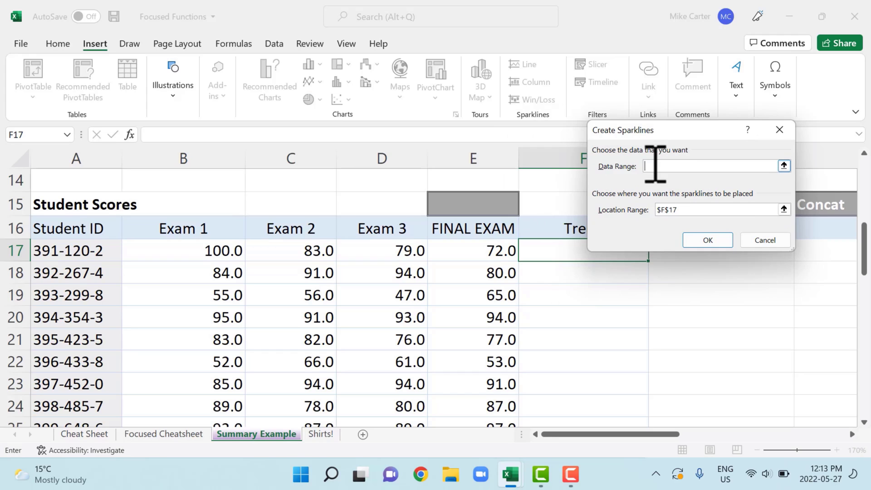
mouse_move(586, 201)
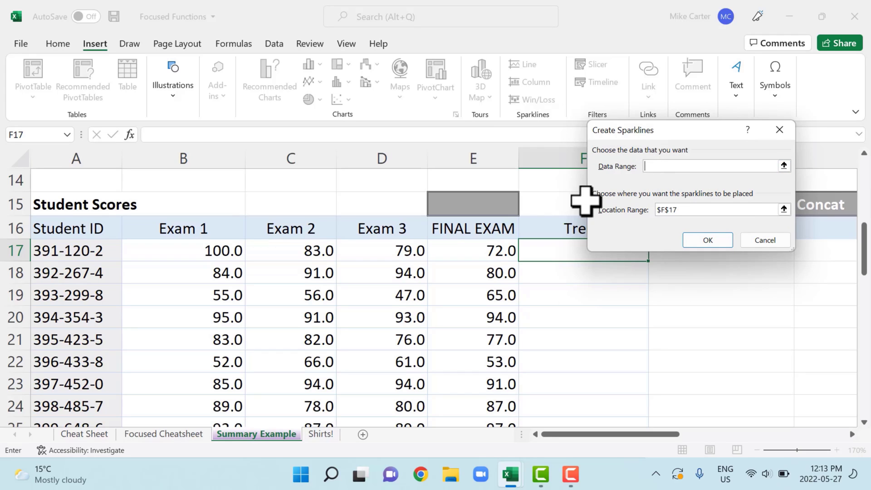
mouse_move(476, 266)
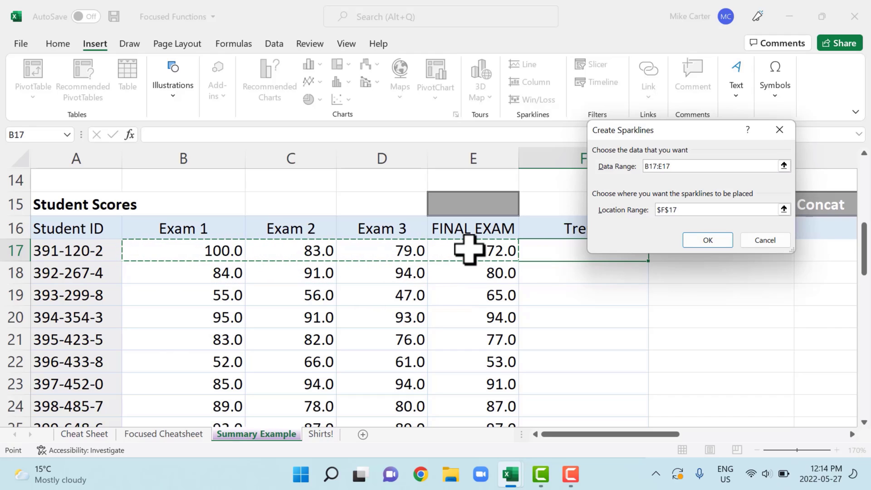
mouse_move(688, 186)
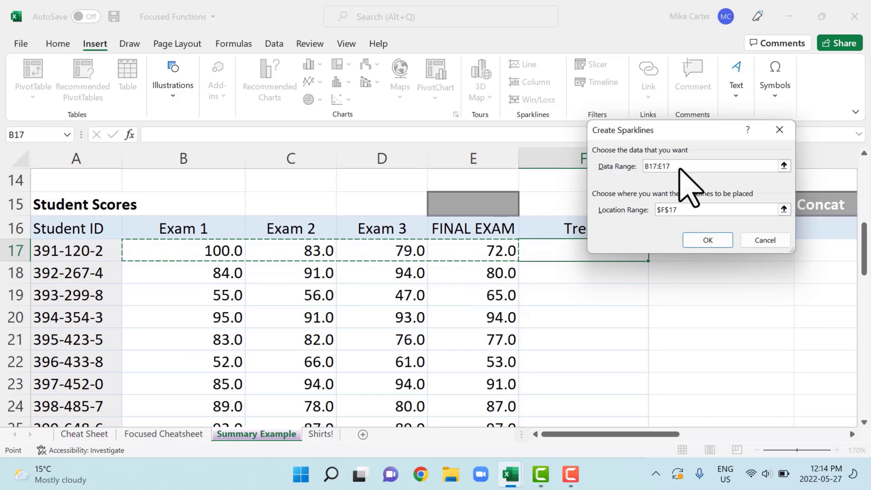
mouse_move(675, 202)
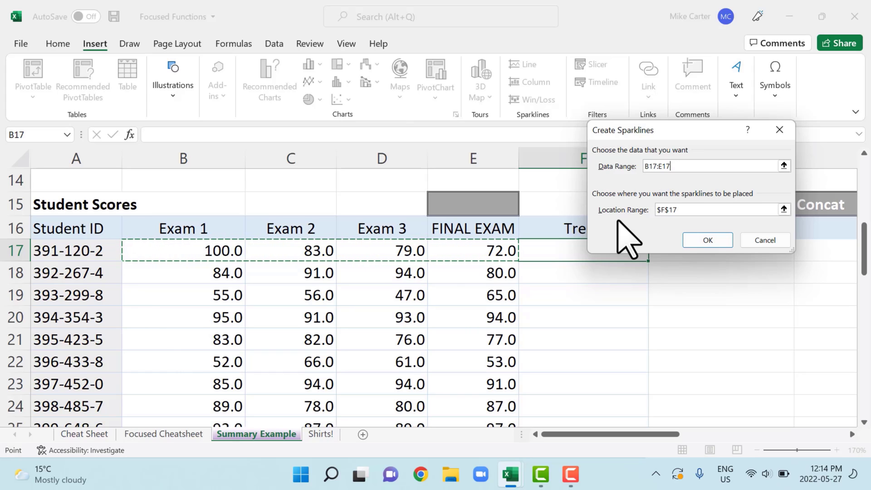
mouse_move(670, 241)
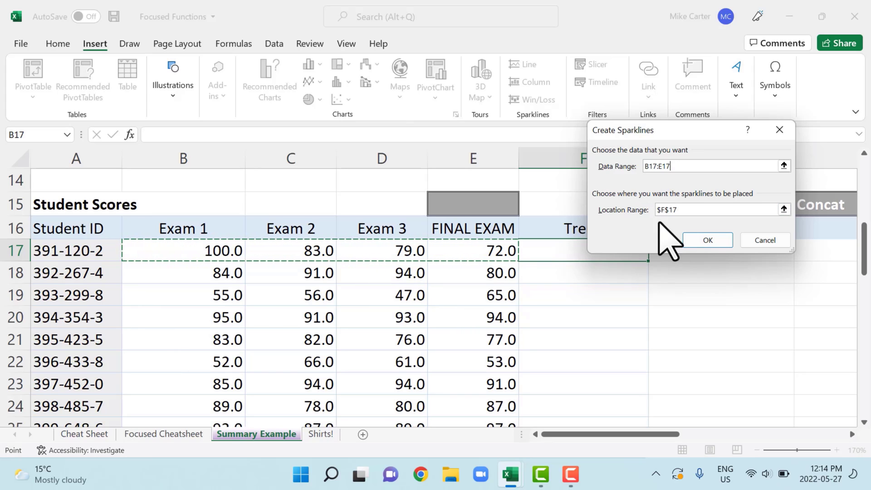
left_click(706, 239)
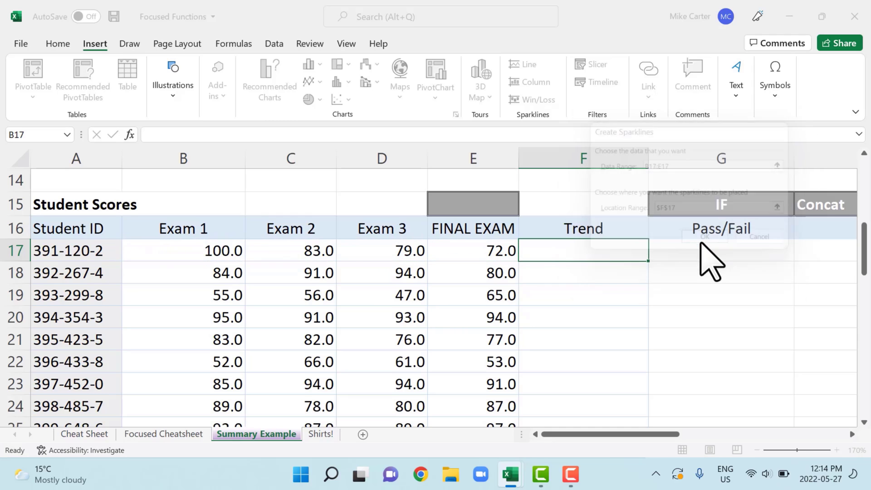
Fill the column sparkline from F17 down the Trend column to row 52.
left_click(704, 237)
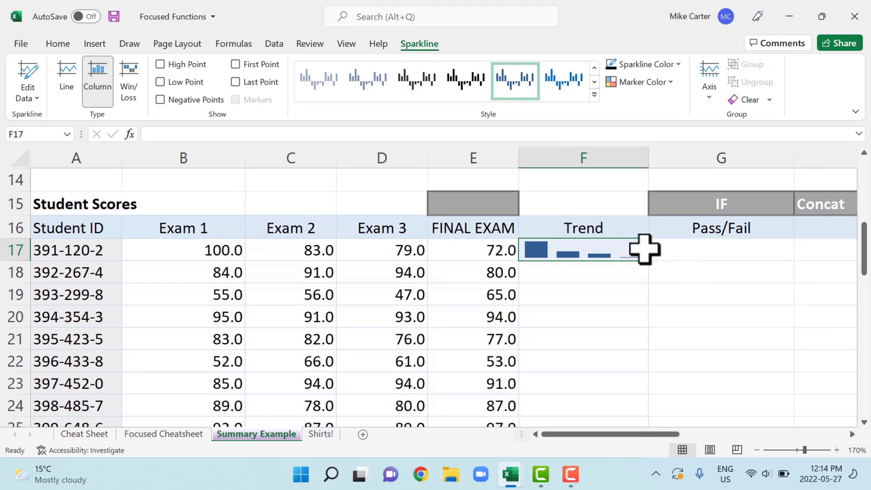
mouse_move(647, 256)
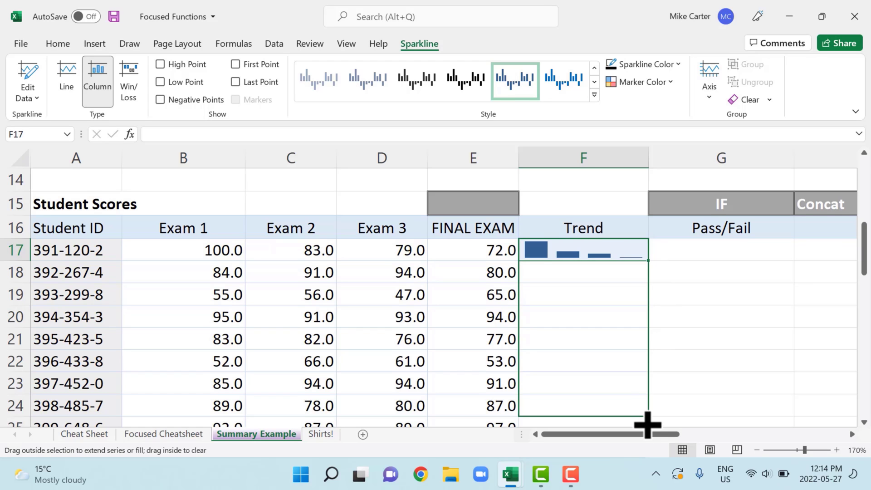
scroll("down", 3)
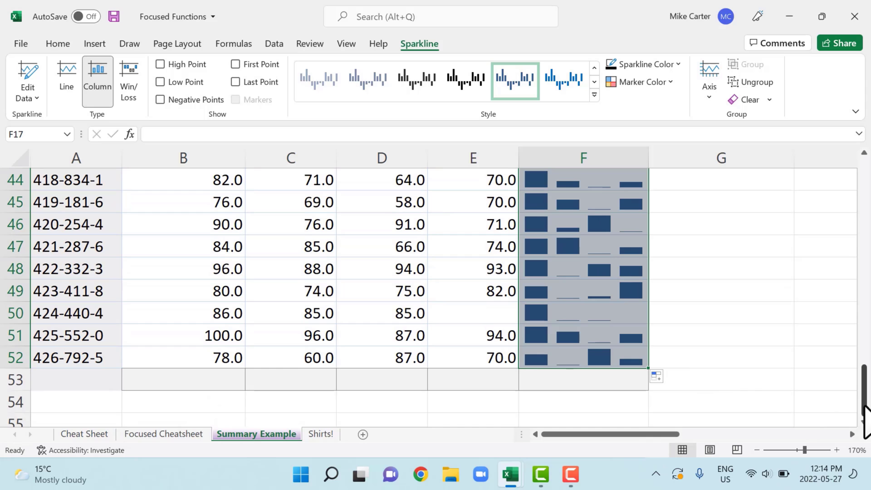
scroll("up", 3)
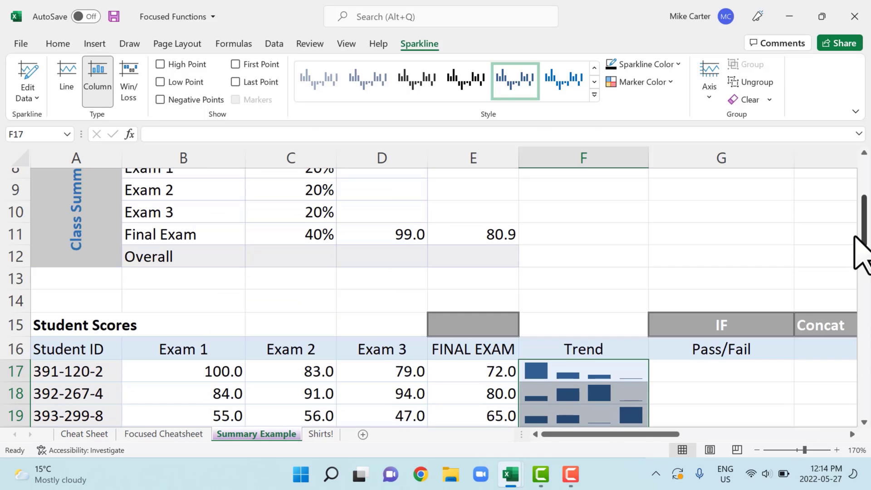
scroll("down", 3)
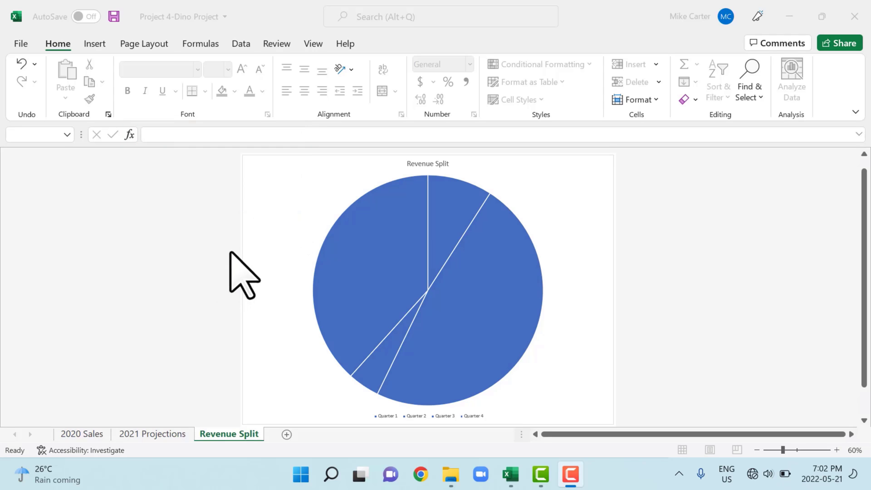
mouse_move(305, 222)
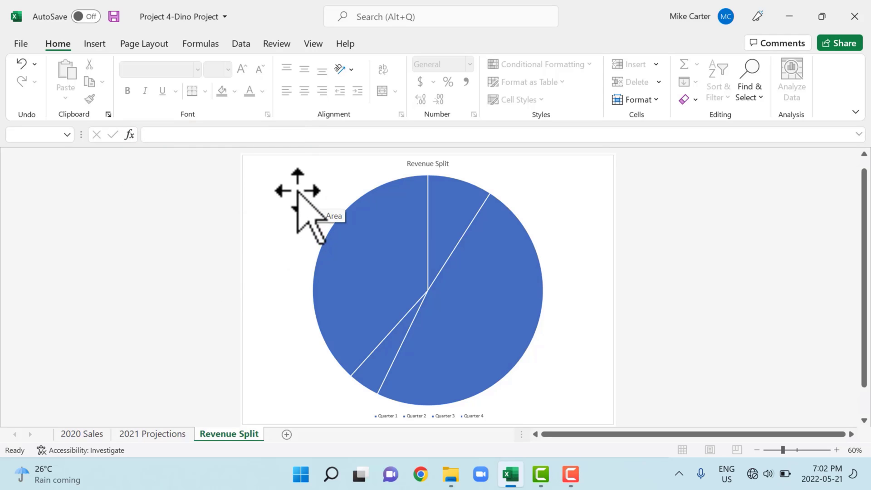
Switch the Revenue Split pie chart's rows and columns via Chart Design.
left_click(427, 289)
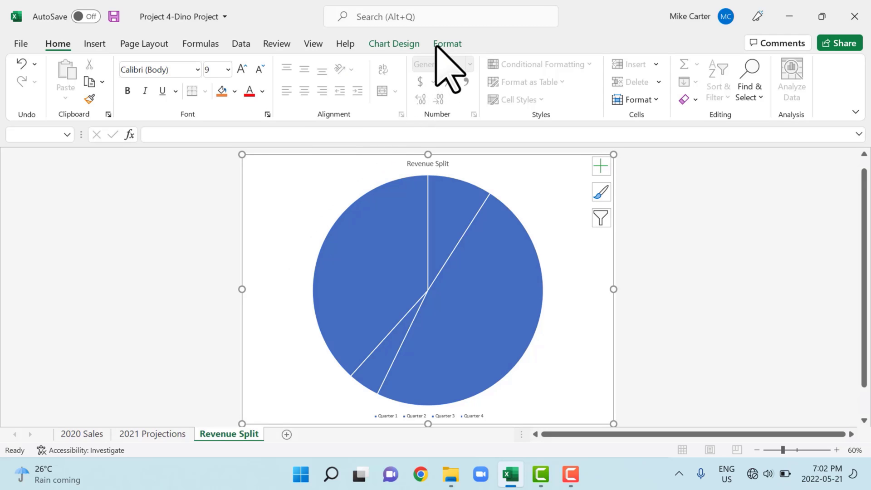
left_click(393, 43)
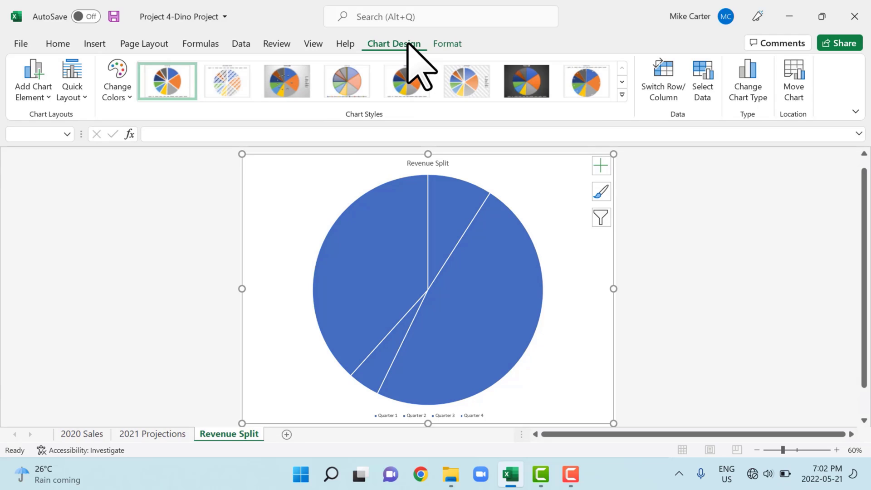
mouse_move(450, 78)
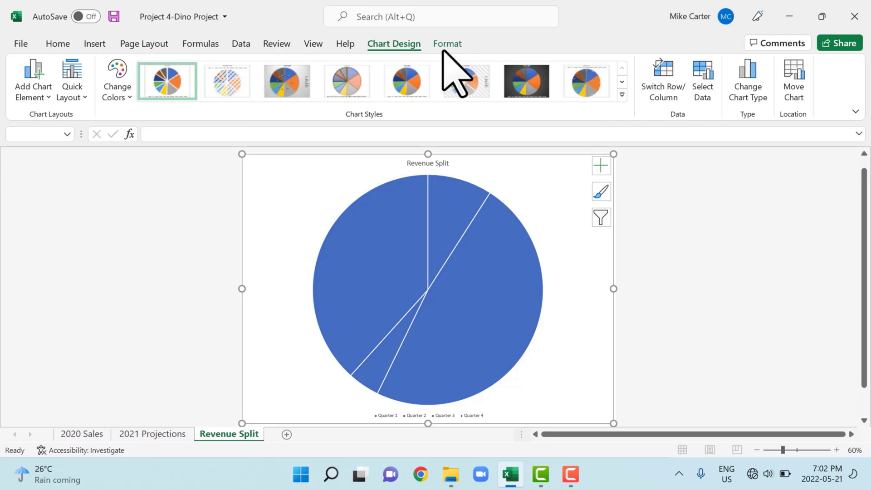
mouse_move(662, 80)
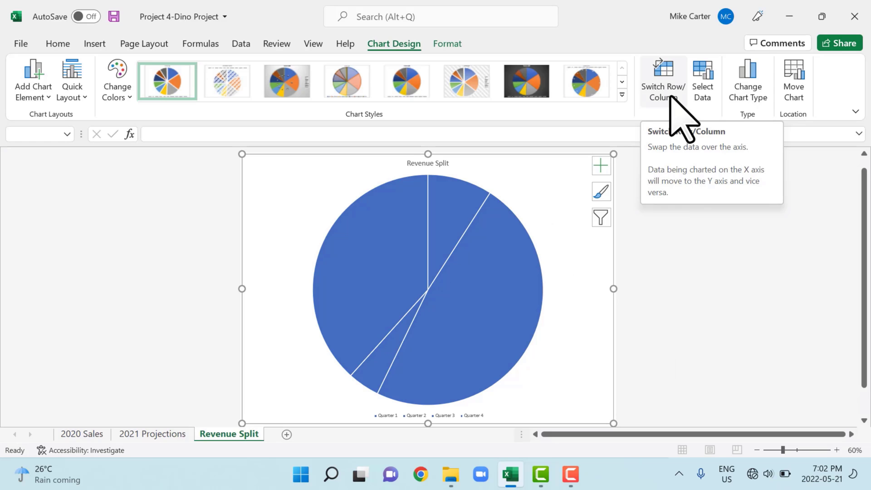
left_click(661, 78)
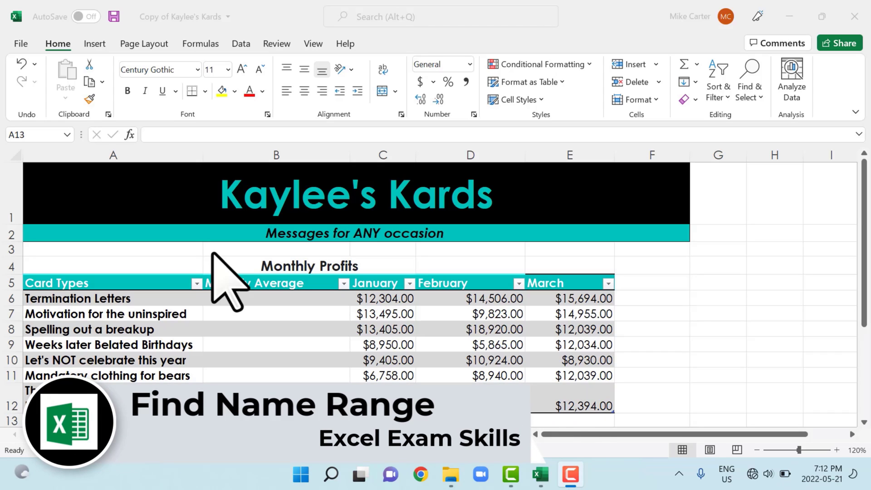
mouse_move(84, 172)
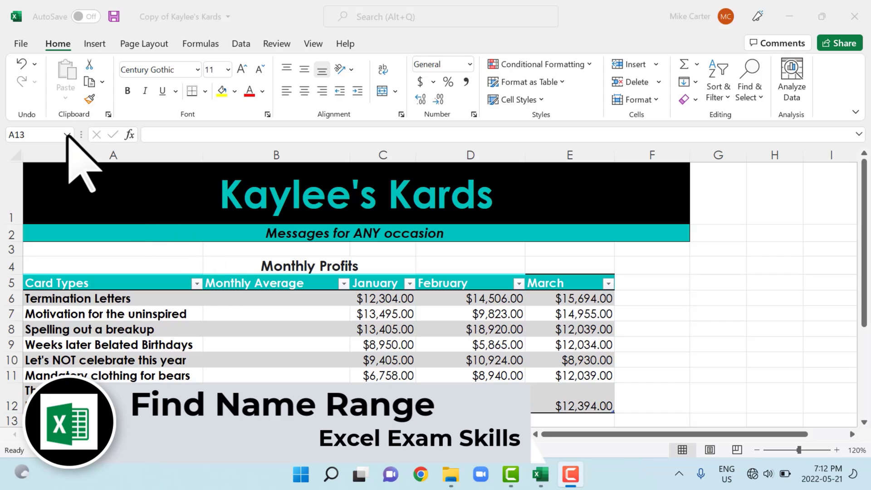
Jump to the Cool_formula named range (A26) and clear its contents.
left_click(36, 134)
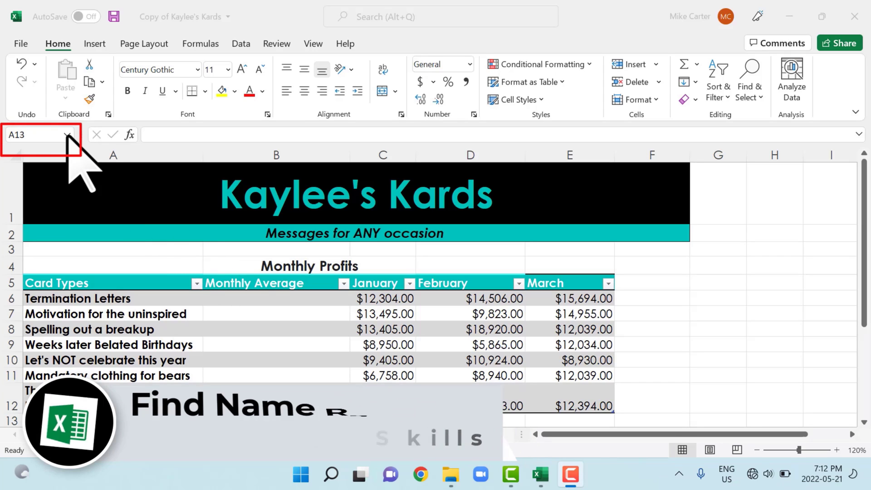
left_click(66, 135)
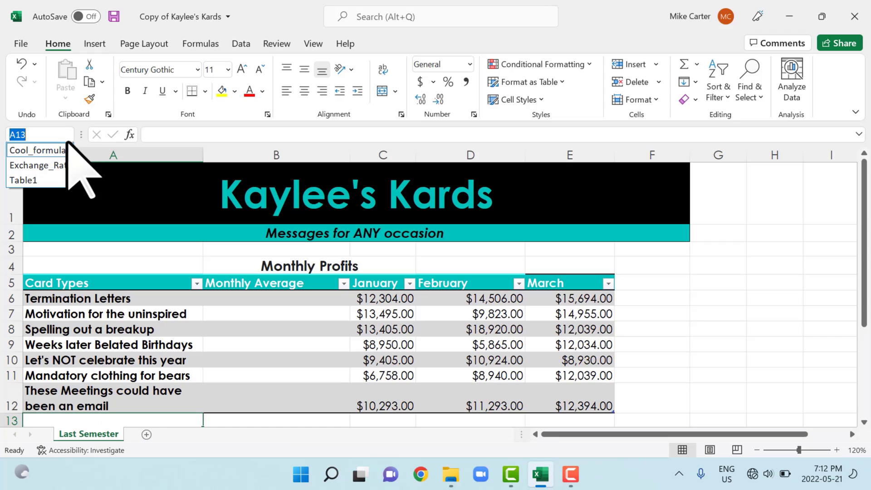
left_click(36, 149)
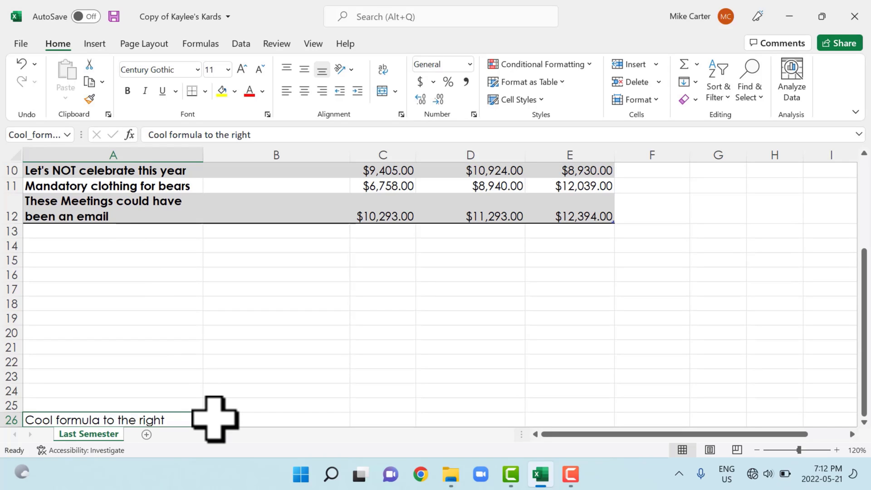
key("Delete")
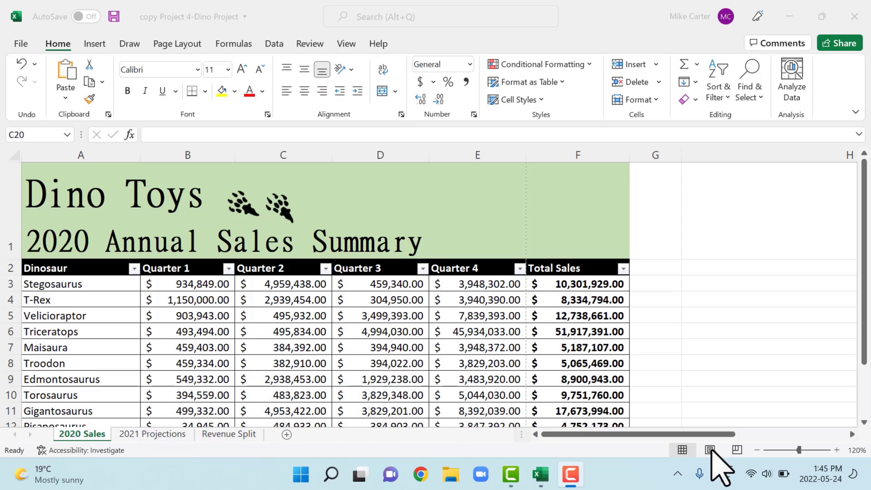
Switch the 2020 Sales sheet to Page Layout view to reach its header area.
left_click(283, 154)
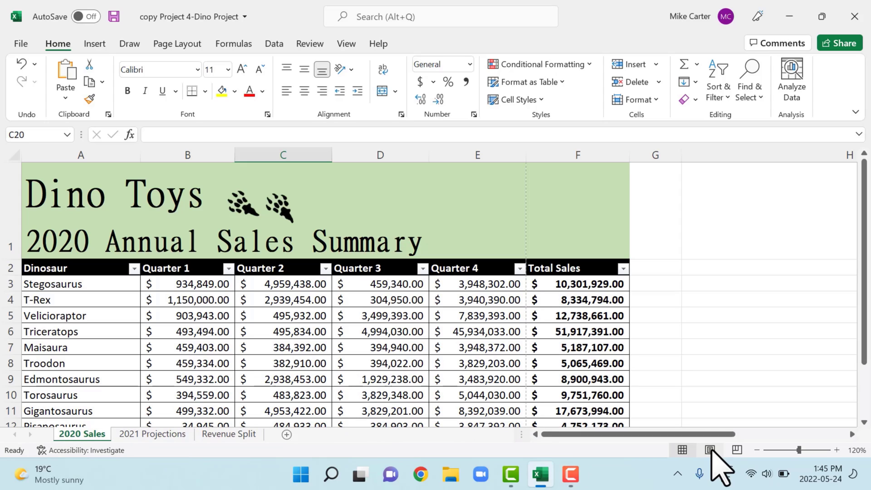
mouse_move(708, 450)
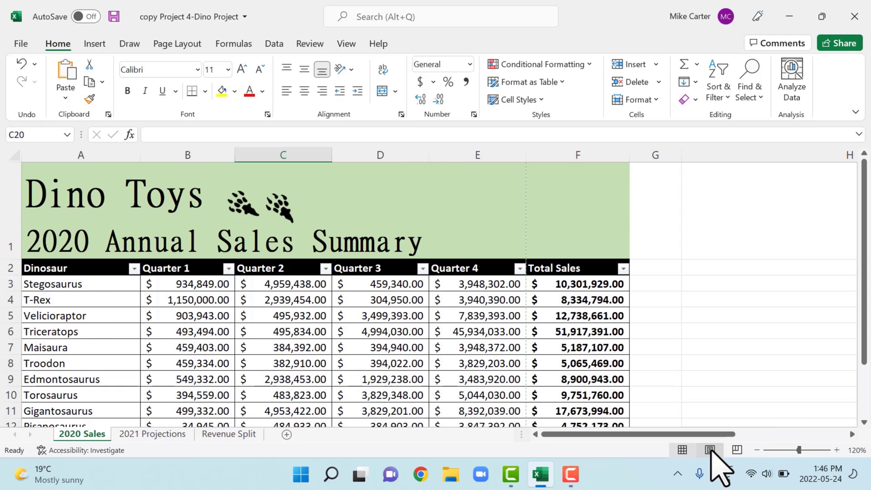
left_click(708, 450)
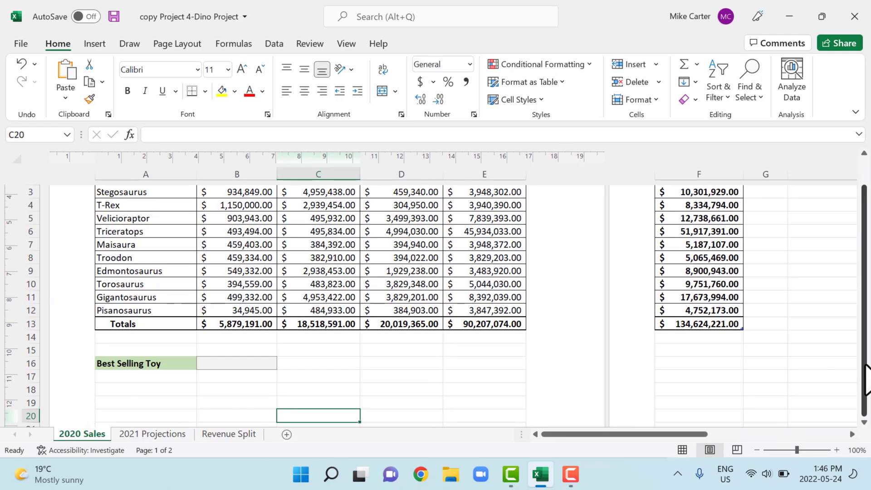
scroll("up", 3)
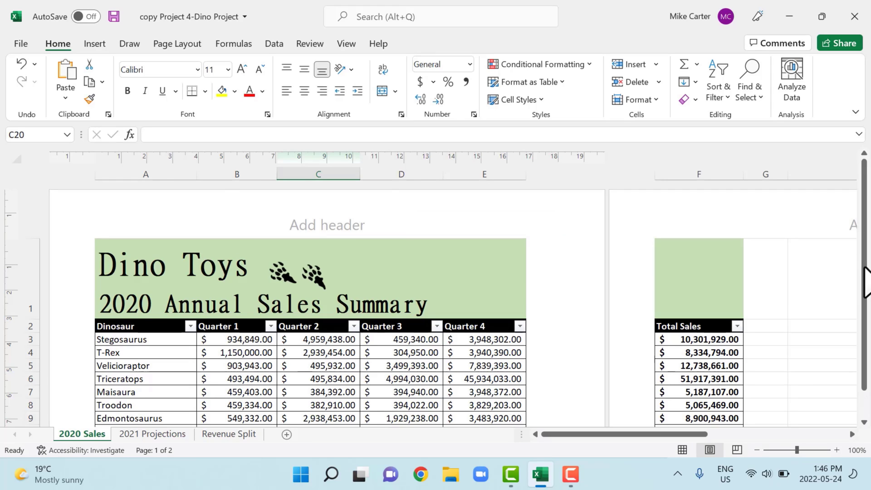
scroll("down", 3)
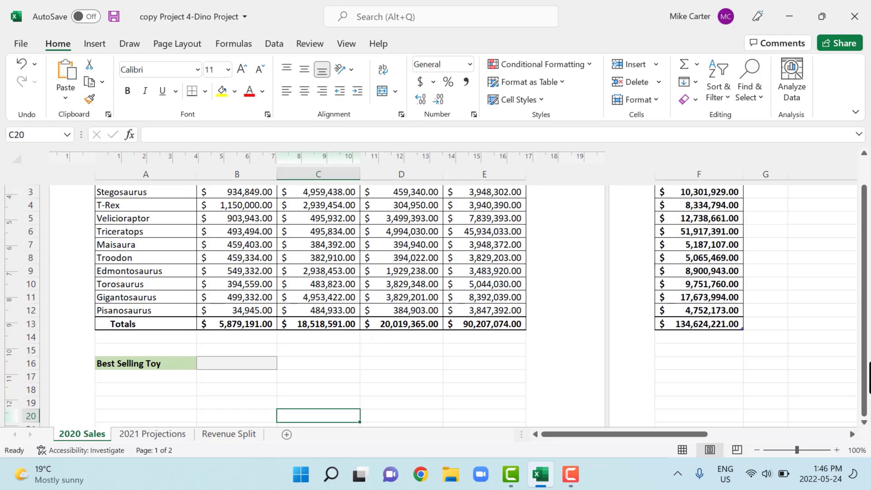
scroll("down", 3)
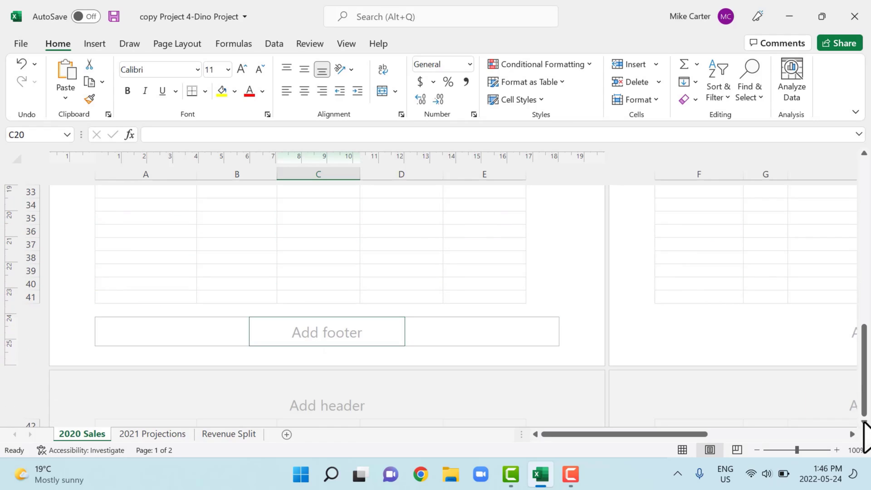
left_click(481, 331)
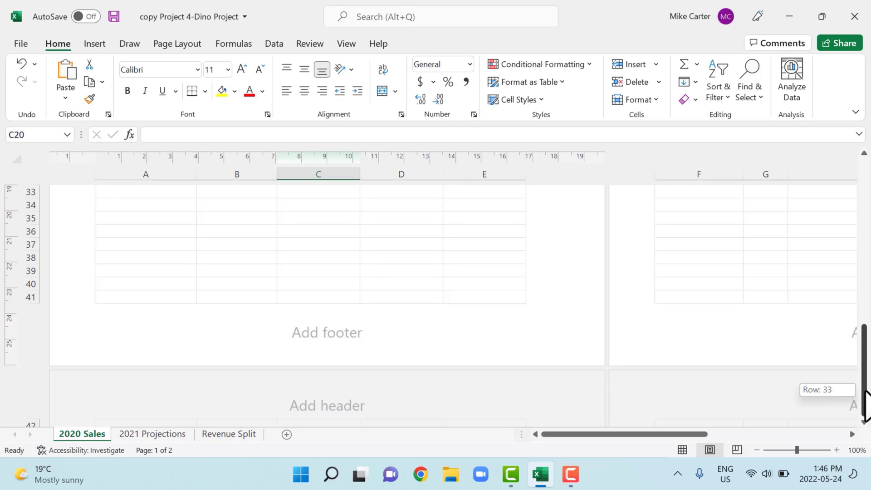
scroll("up", 3)
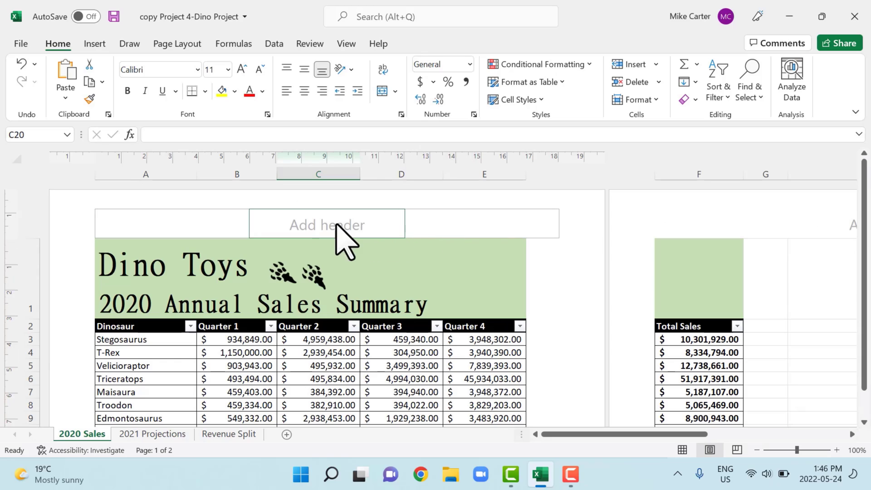
mouse_move(340, 247)
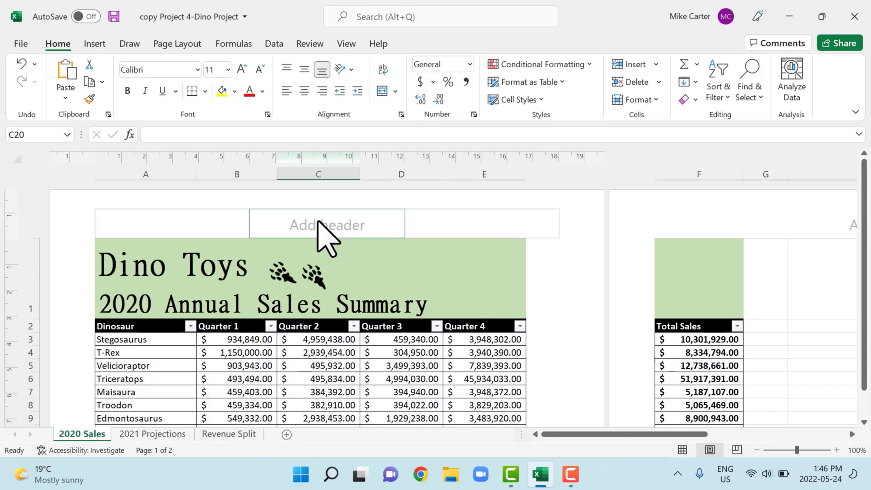
Enter 'Dino Toys' as the center header and return the sheet to normal view.
left_click(326, 223)
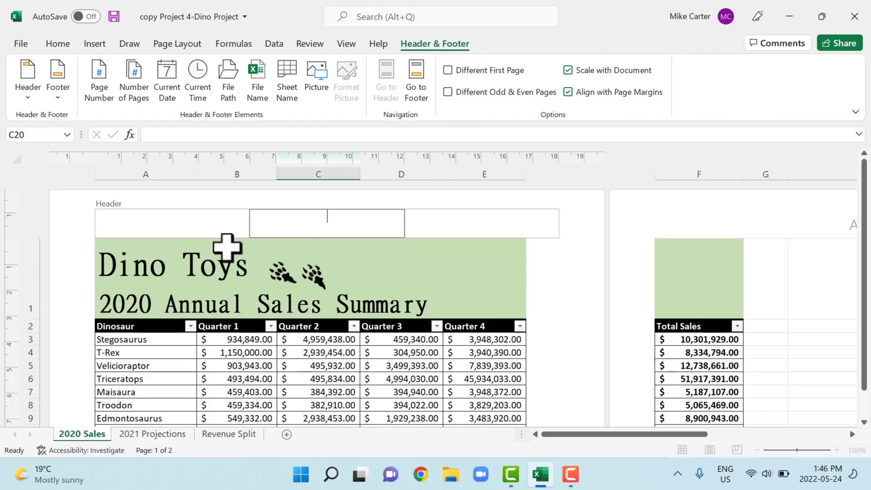
type("Dino Toys")
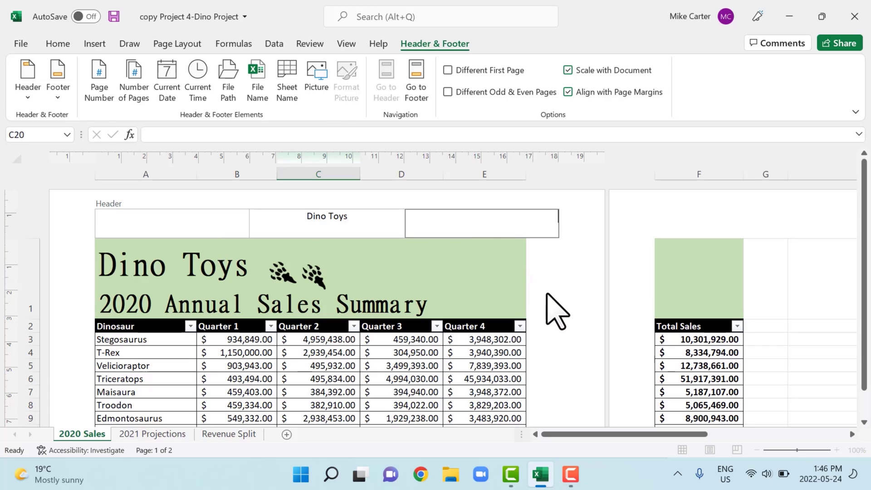
left_click(57, 43)
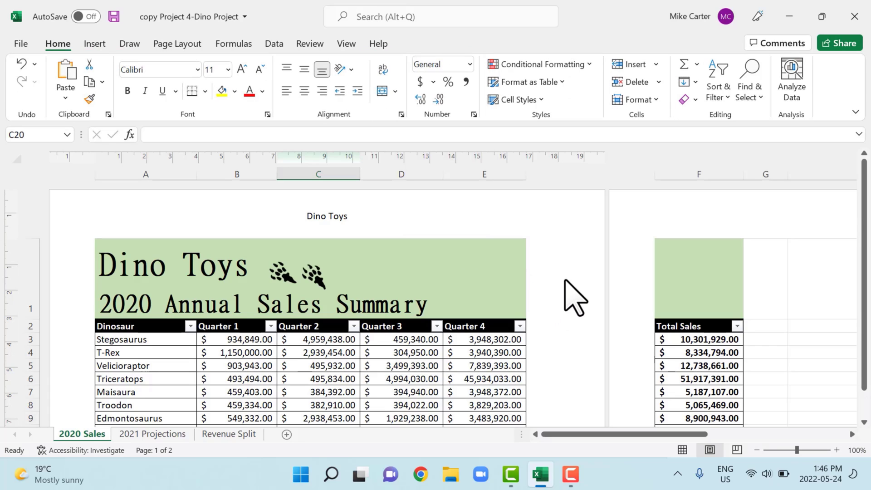
mouse_move(372, 228)
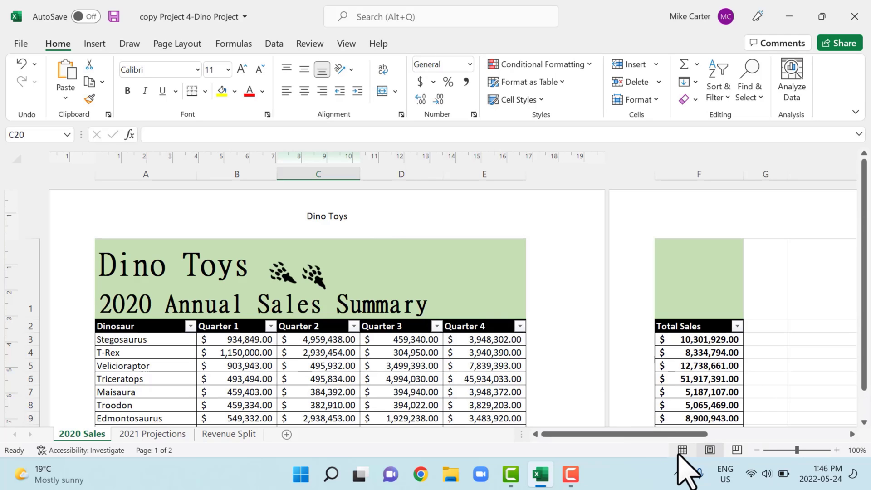
left_click(682, 449)
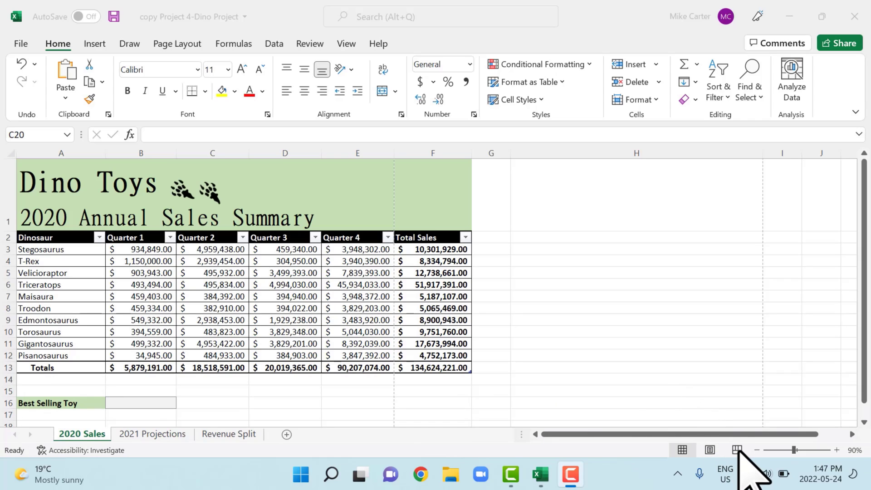
Show the 2020 Sales sheet in page break preview with Page 1 outlined.
left_click(211, 152)
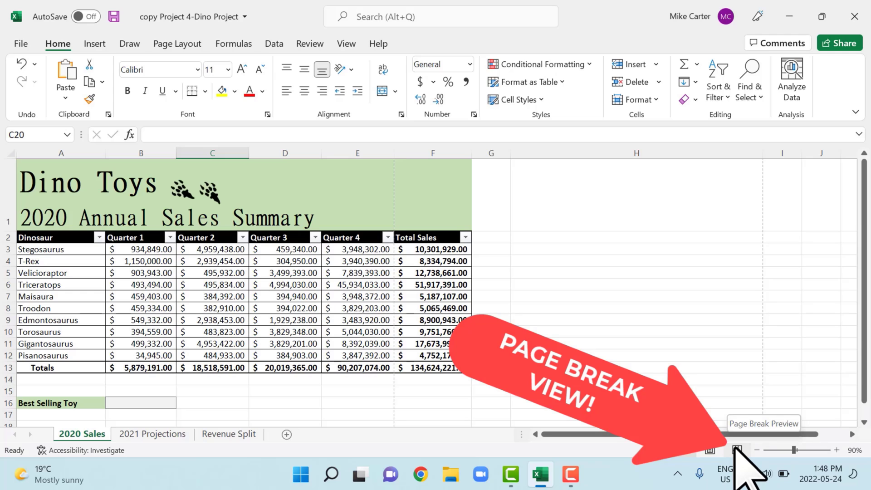
left_click(739, 450)
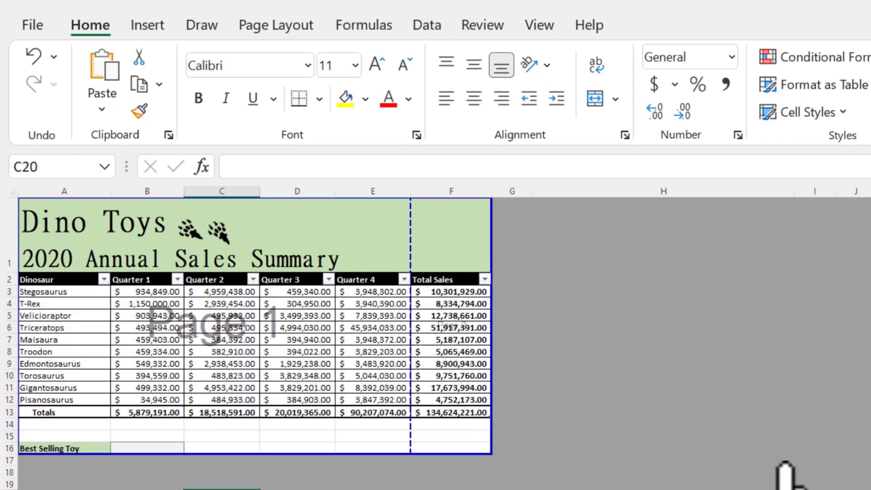
mouse_move(425, 269)
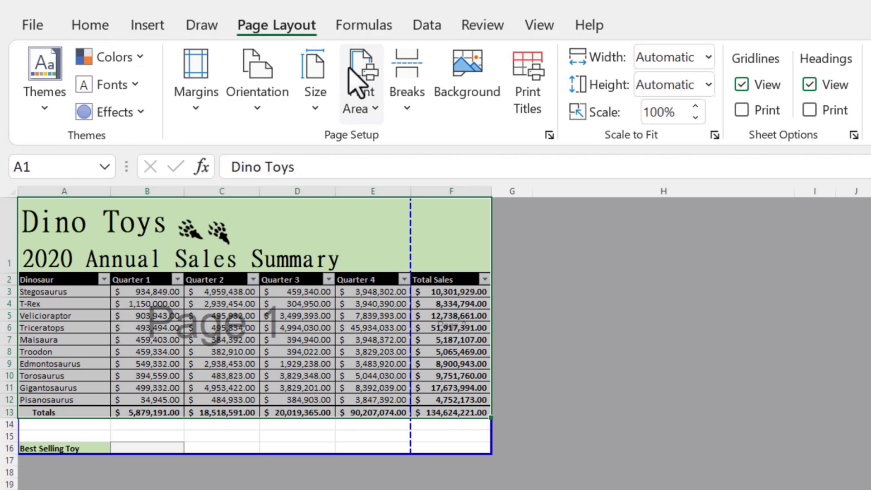
Set the selected sales table A1:F13 as the print area, then deselect it.
left_click(360, 73)
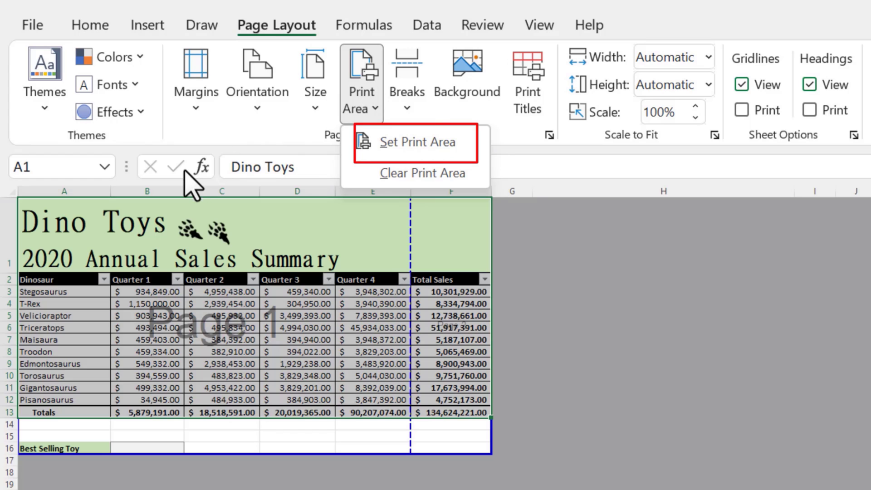
mouse_move(464, 165)
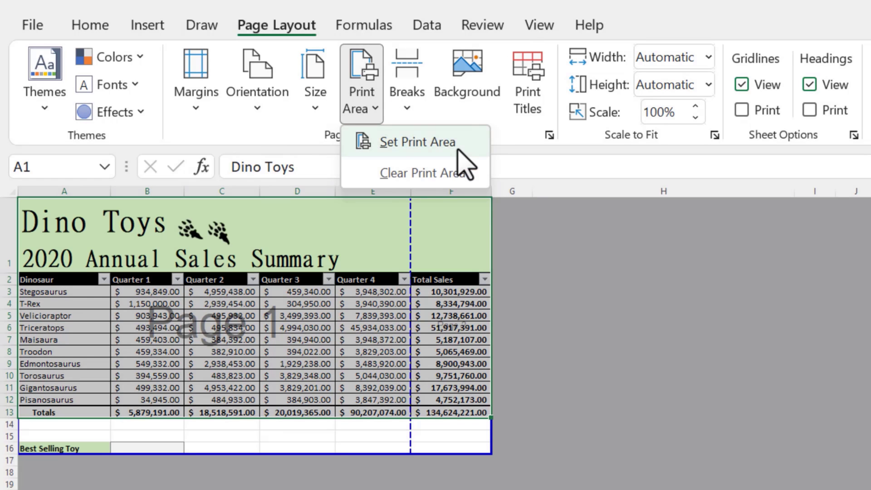
left_click(417, 142)
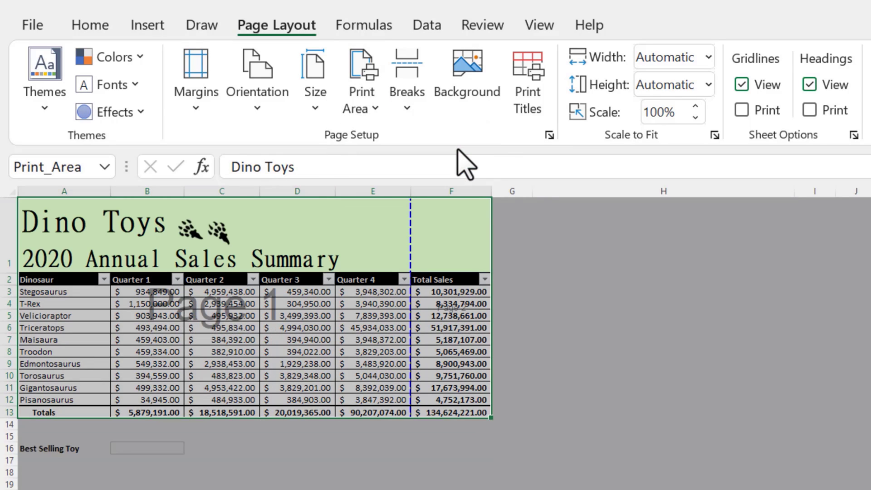
left_click(372, 469)
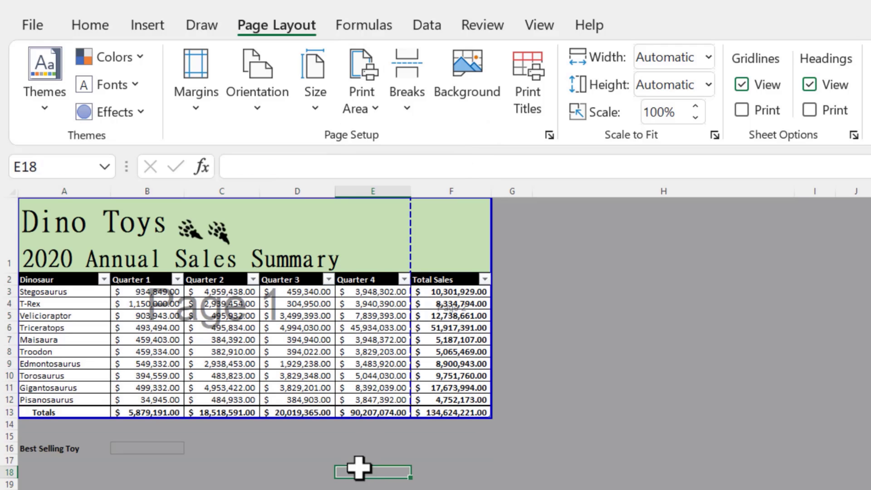
mouse_move(218, 434)
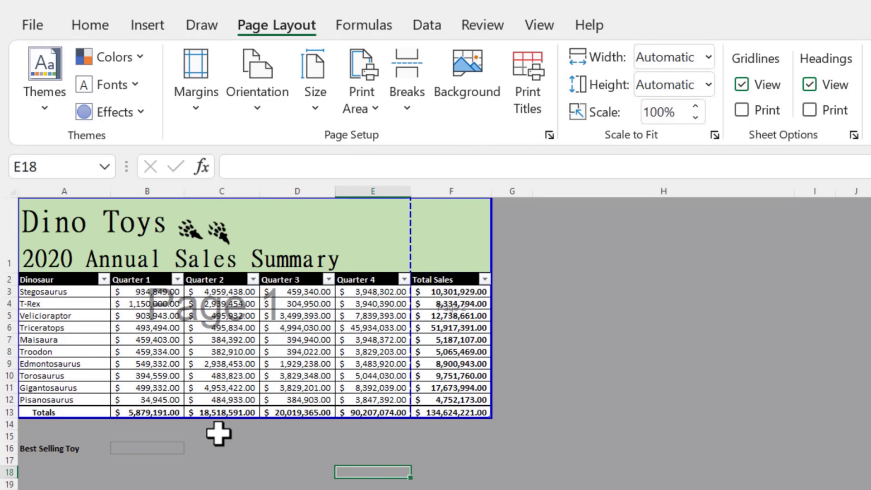
mouse_move(409, 342)
type("89")
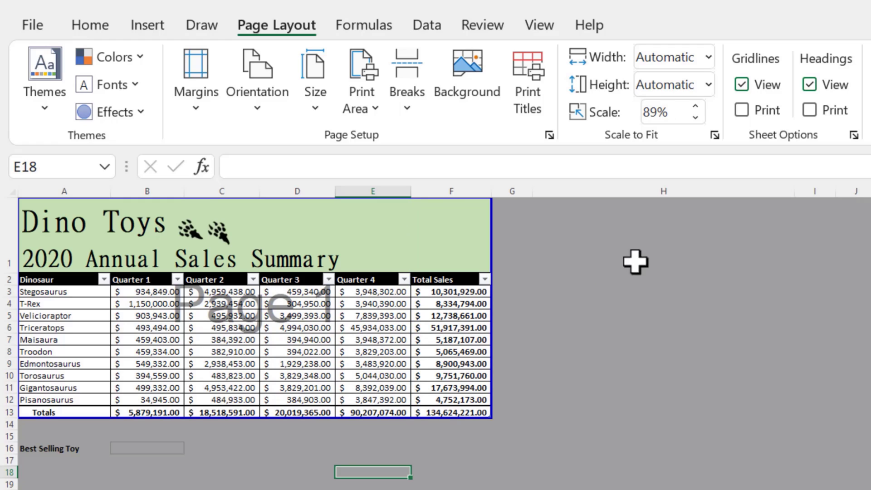
mouse_move(706, 58)
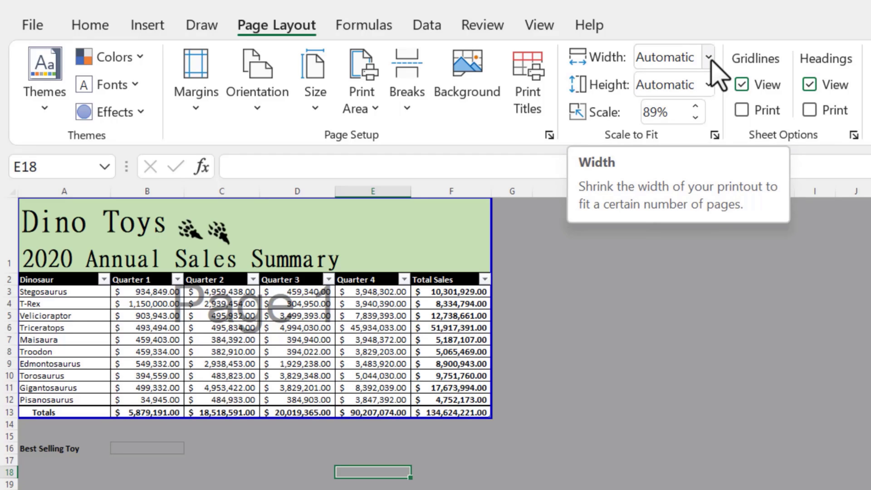
Scale the printout to fit 1 page wide by 1 page tall.
left_click(707, 57)
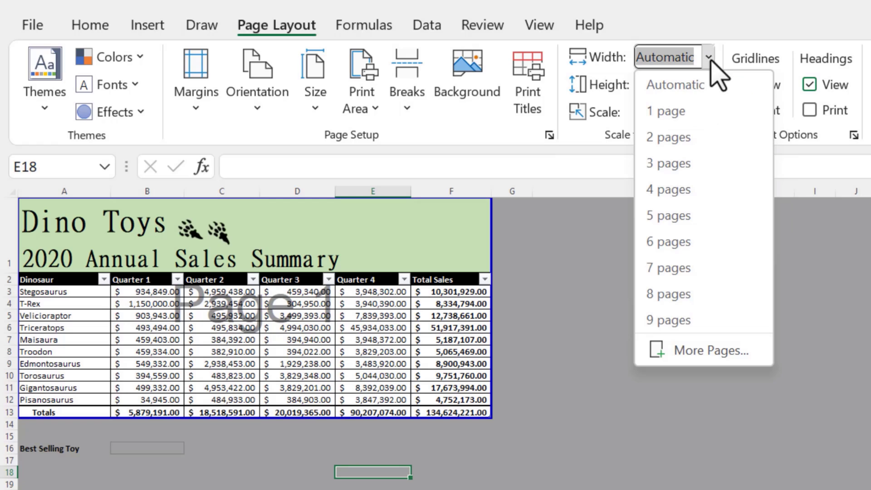
mouse_move(667, 111)
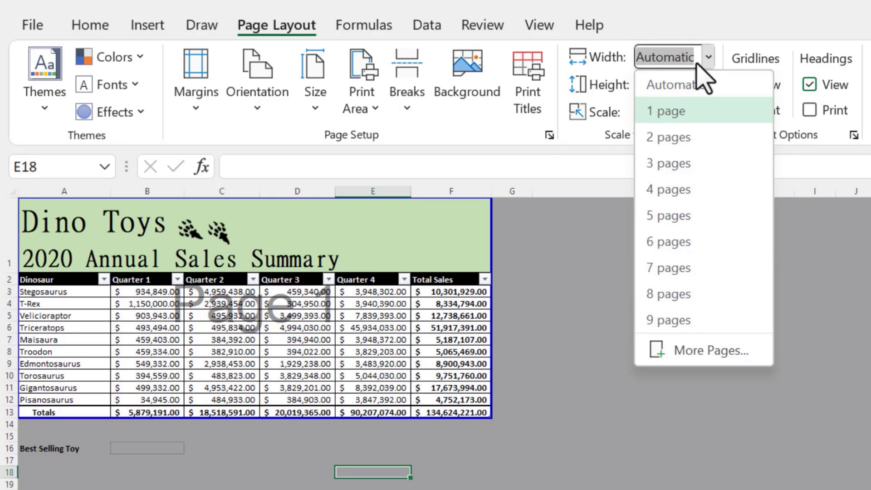
left_click(665, 111)
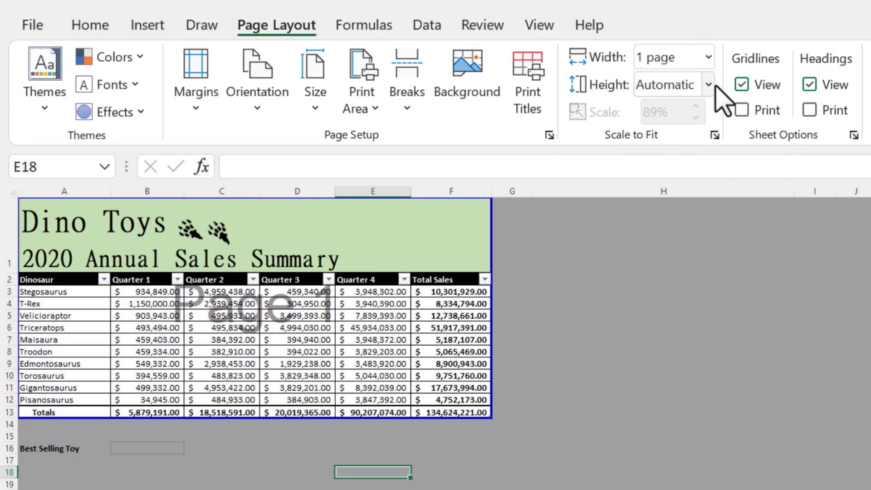
left_click(708, 84)
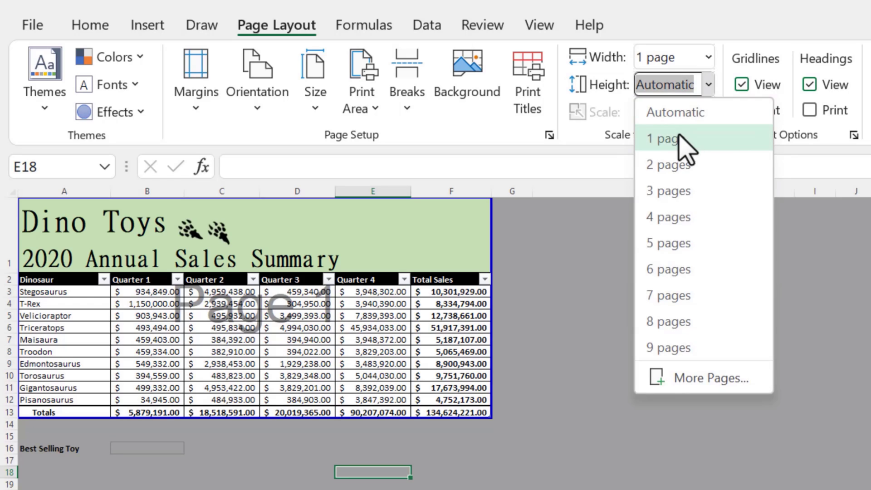
left_click(664, 138)
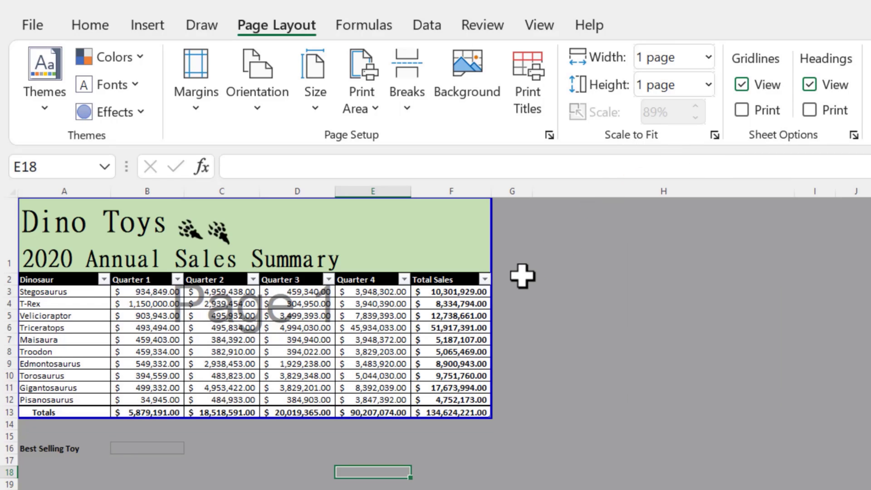
mouse_move(622, 78)
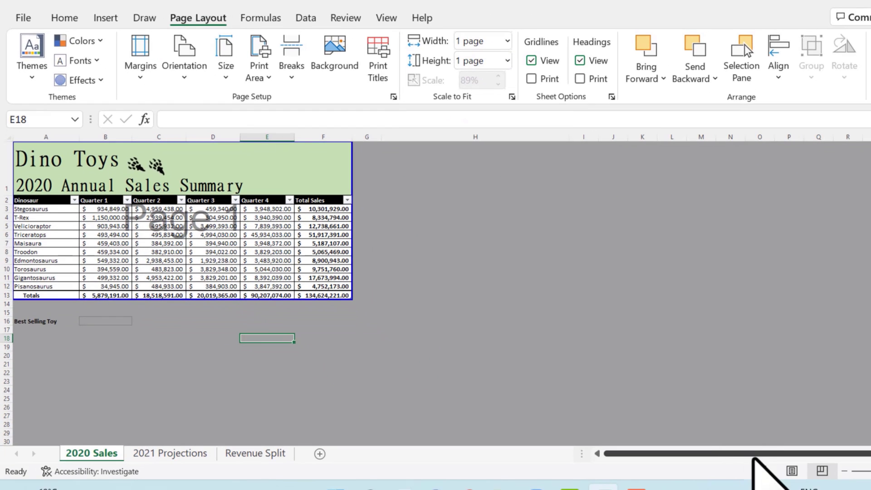
left_click(760, 471)
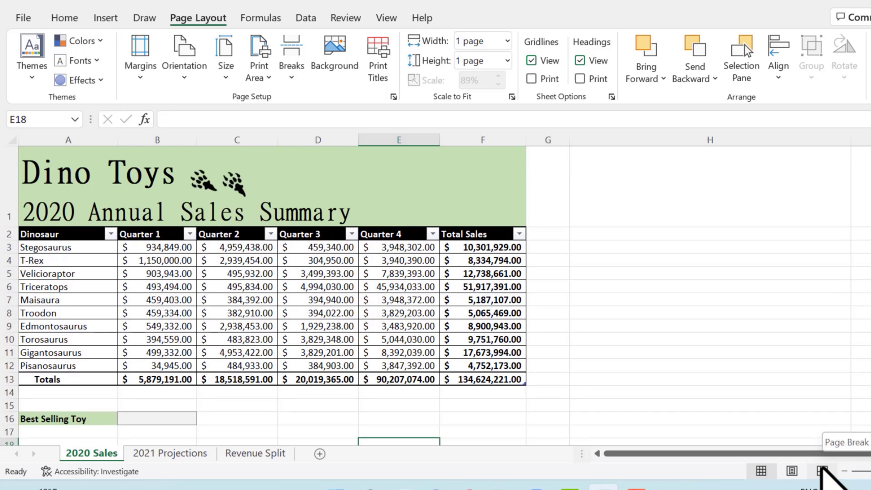
left_click(823, 471)
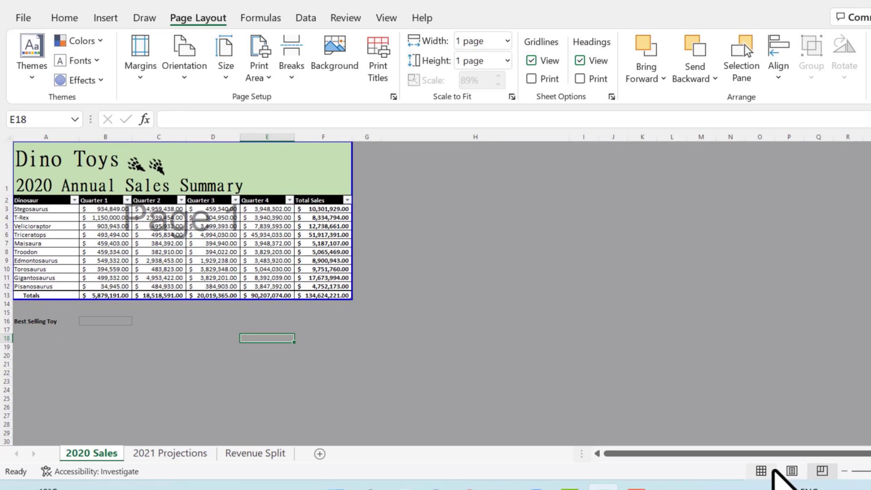
left_click(760, 471)
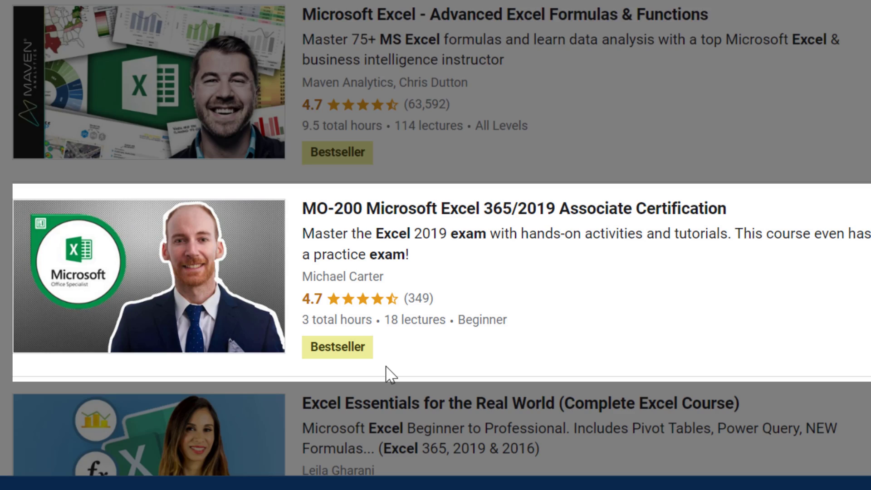
mouse_move(239, 327)
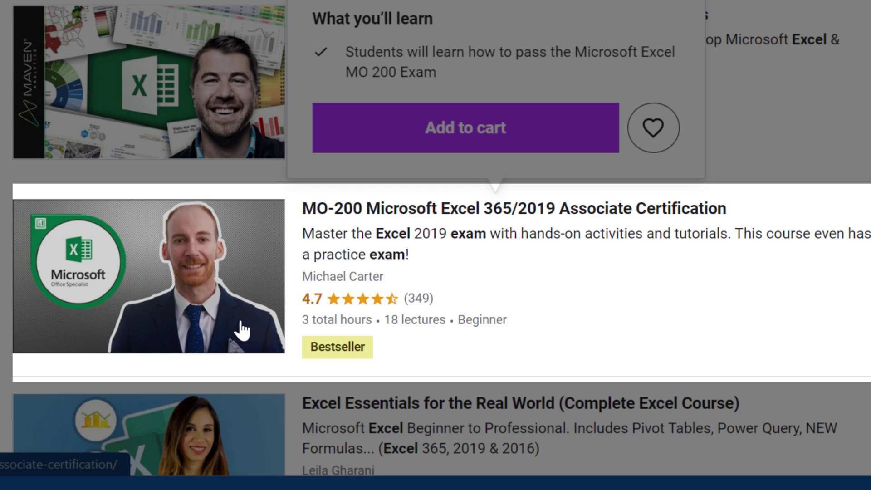
Open the MO-200 Microsoft Excel 365/2019 Associate Certification course on Udemy.
left_click(147, 278)
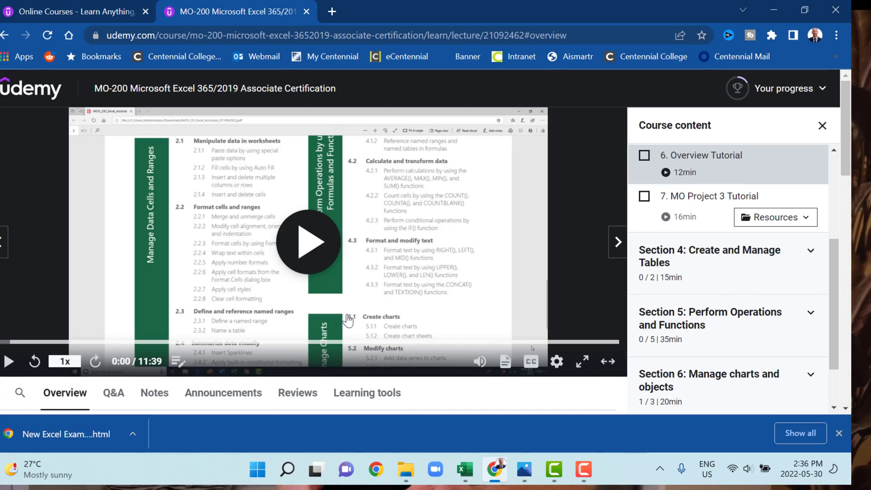
mouse_move(327, 256)
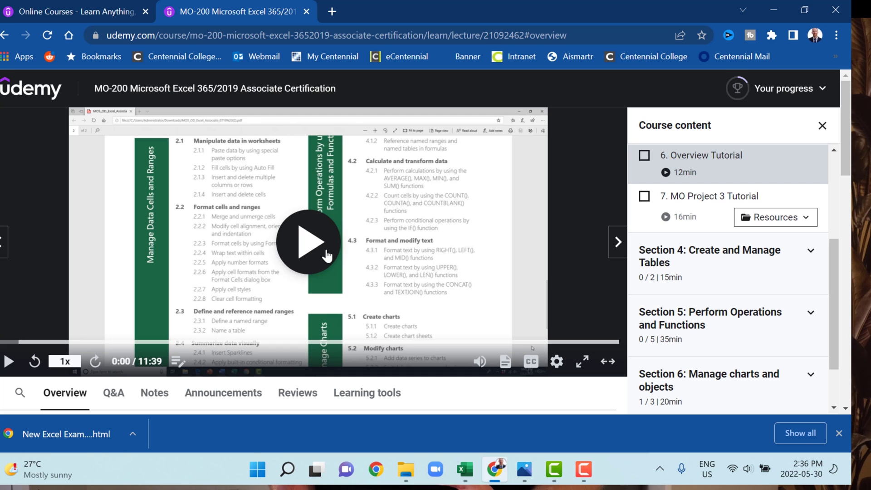